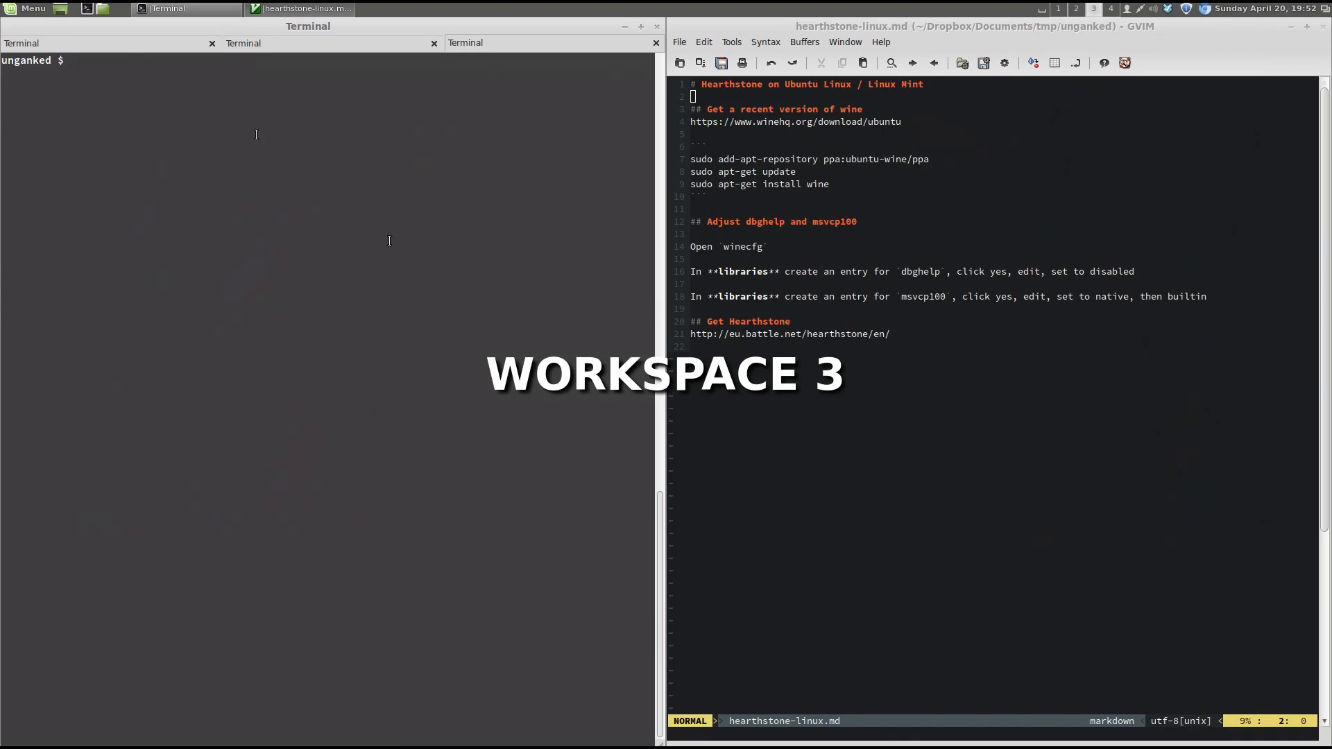
mouse_move(363, 173)
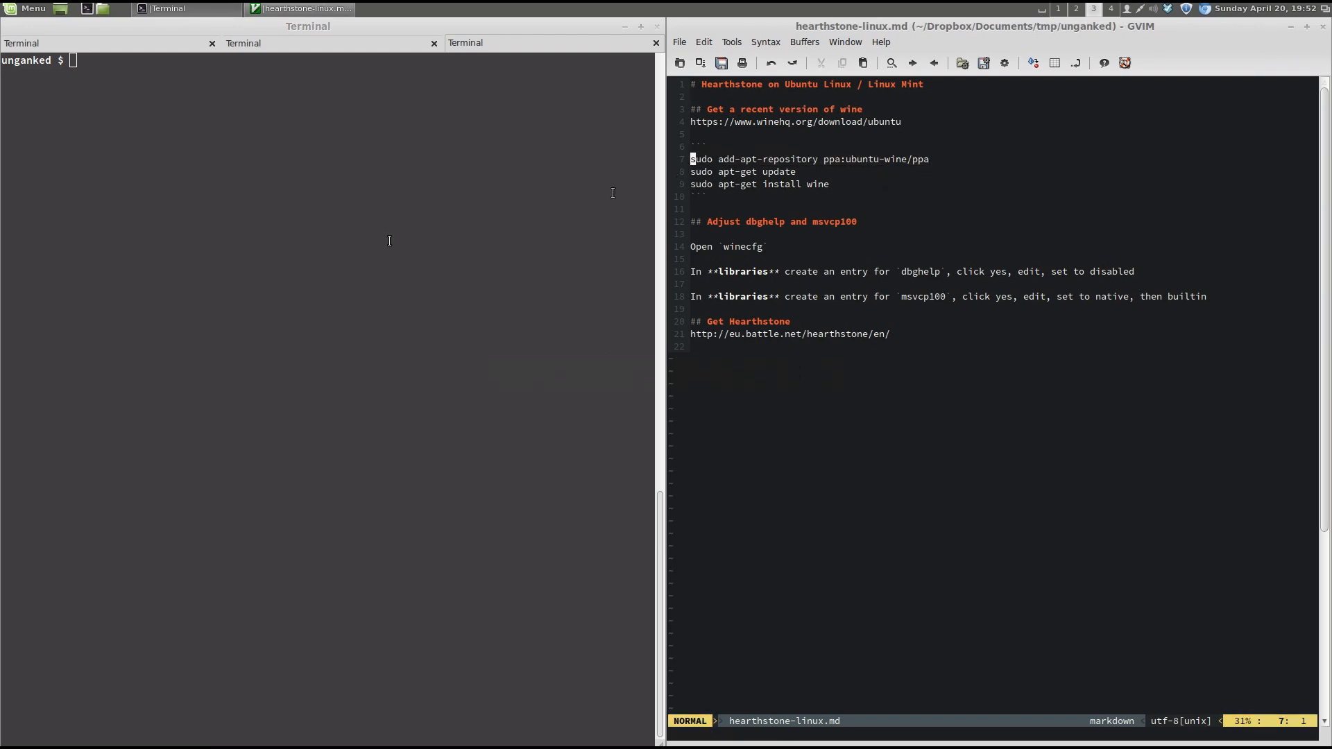
- Add the ppa:ubuntu-wine/ppa repository with sudo add-apt-repository, authorising with the sudo password
text(sudo add-apt-repository ppa:ubuntu-wine/ppa)
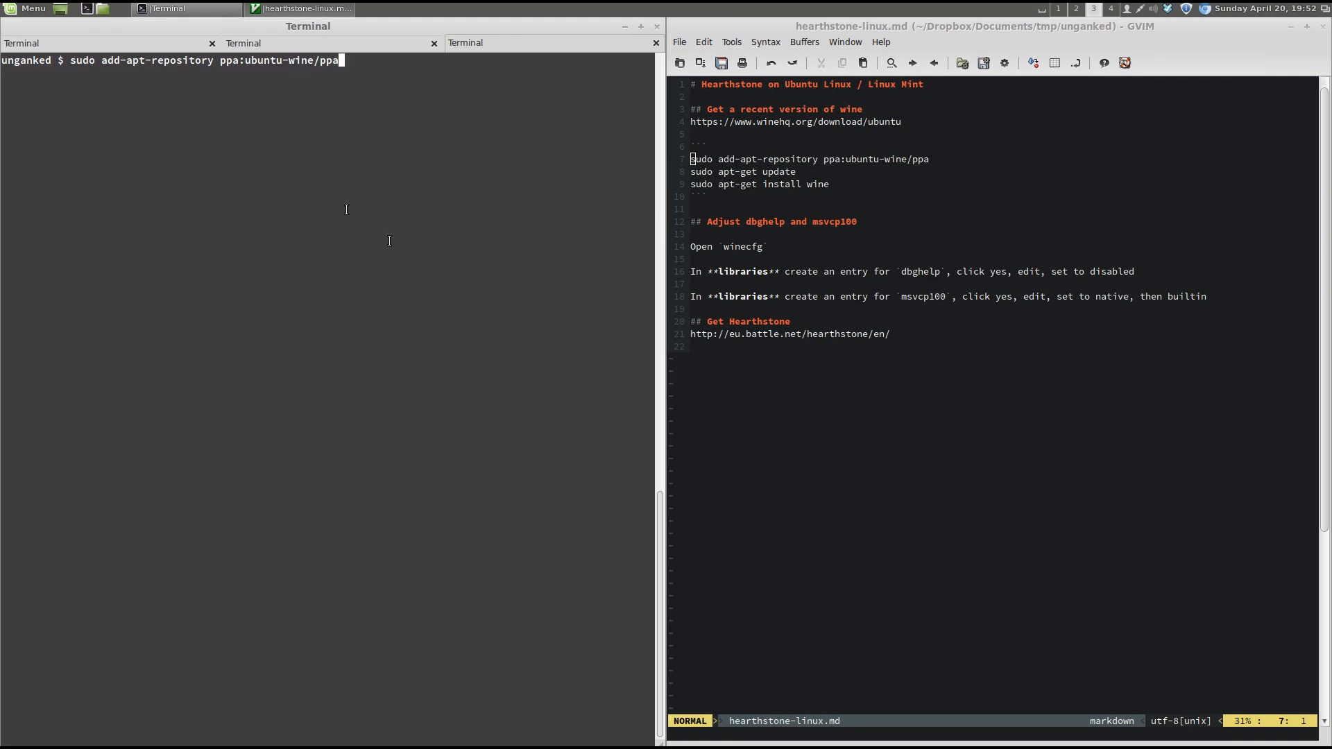
key(Return)
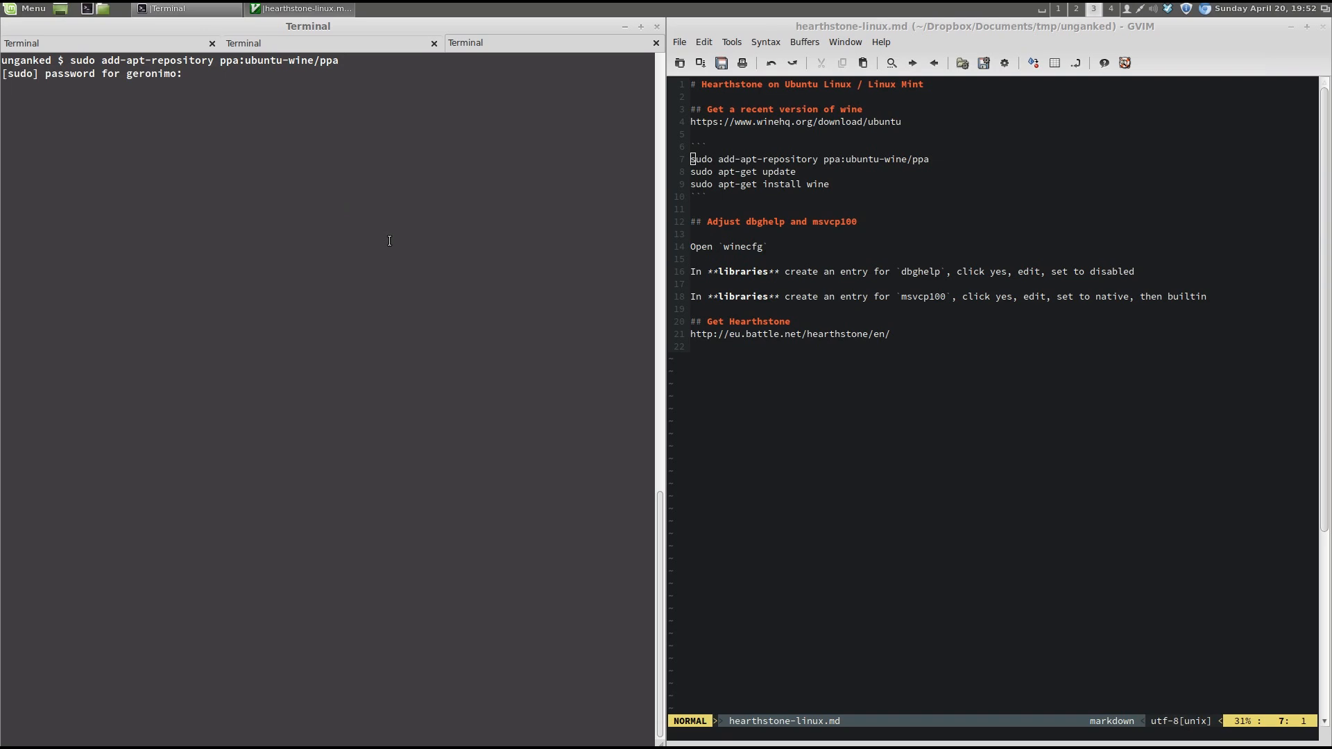
key(Return)
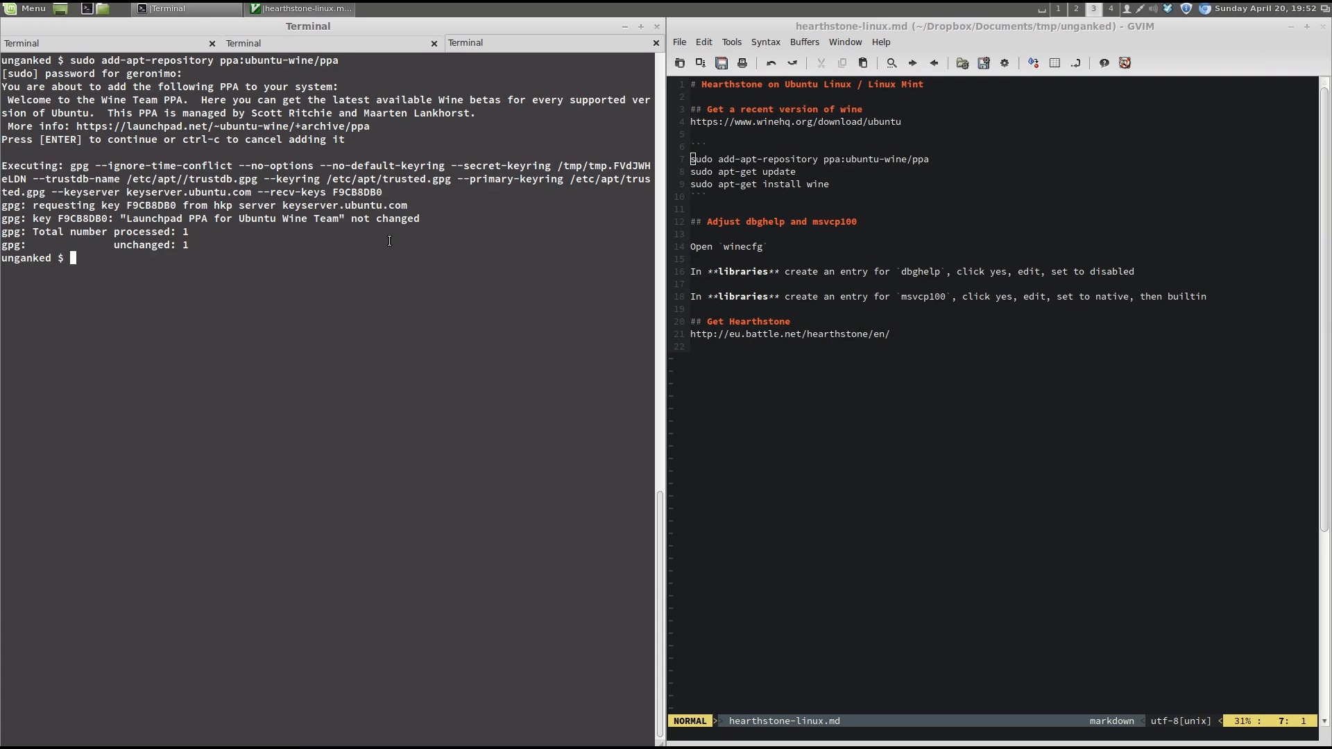
mouse_move(852, 181)
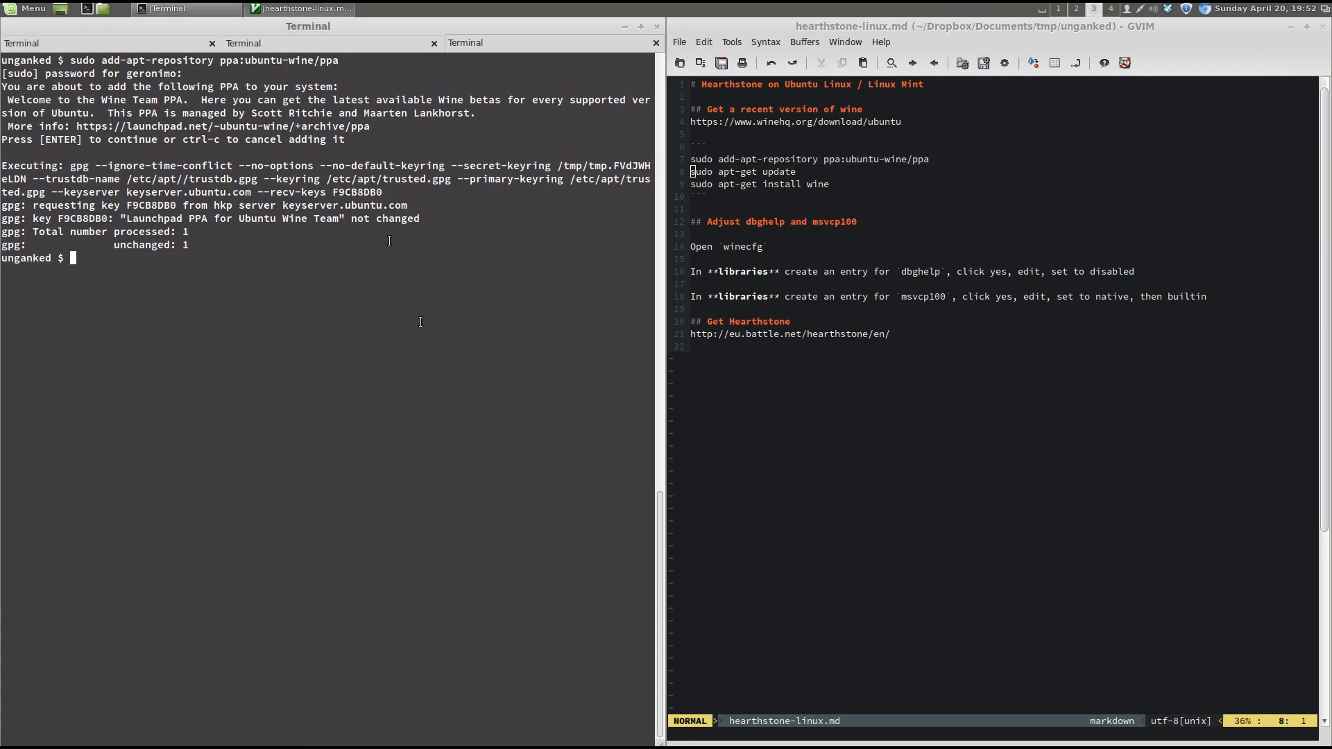
- Run sudo apt-get update, then install the wine package with apt-get install
text(sudo apt-get update)
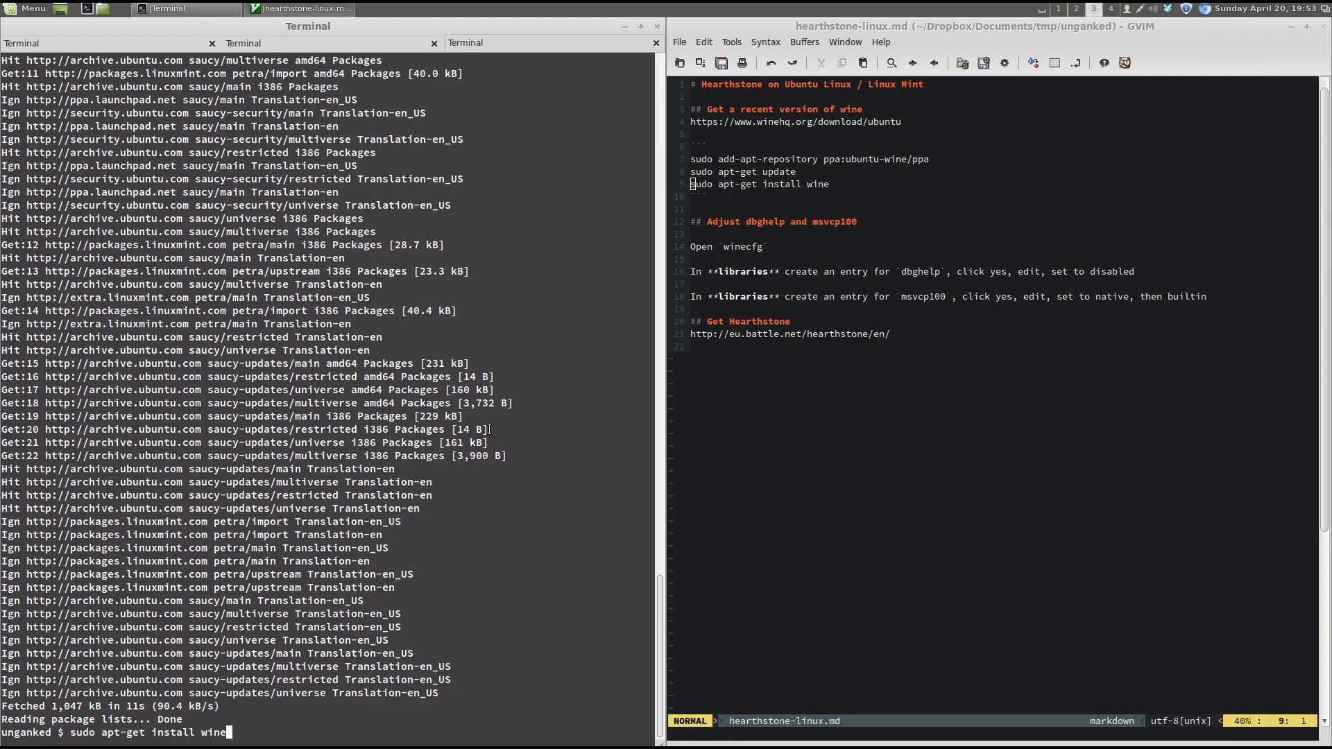
key(Return)
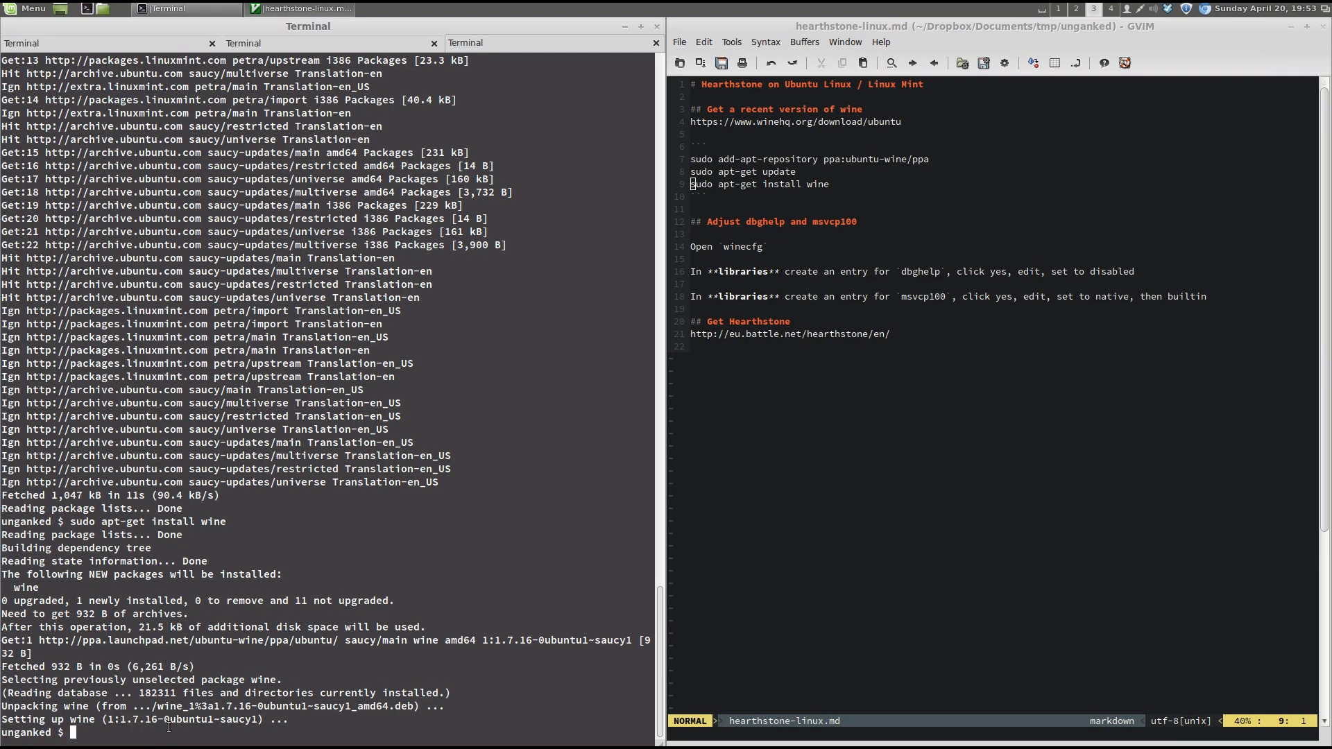
mouse_move(297, 738)
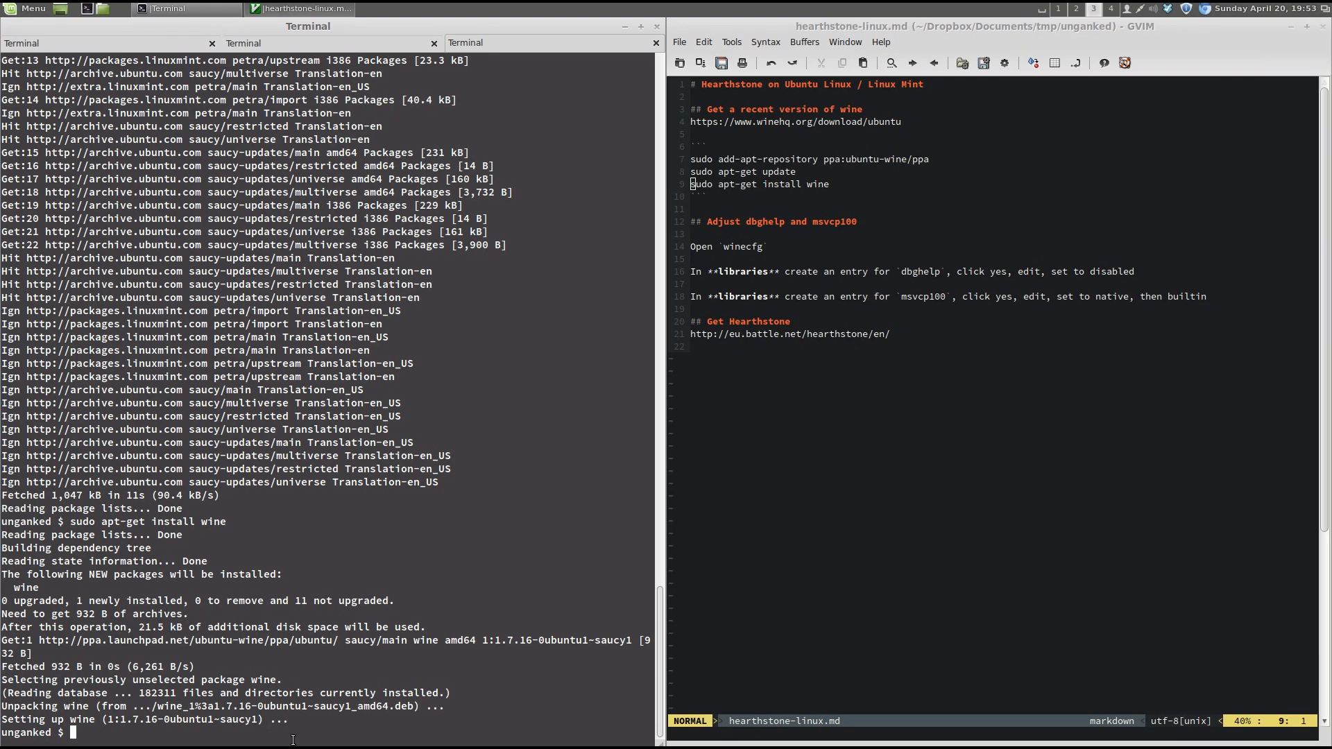
mouse_move(546, 343)
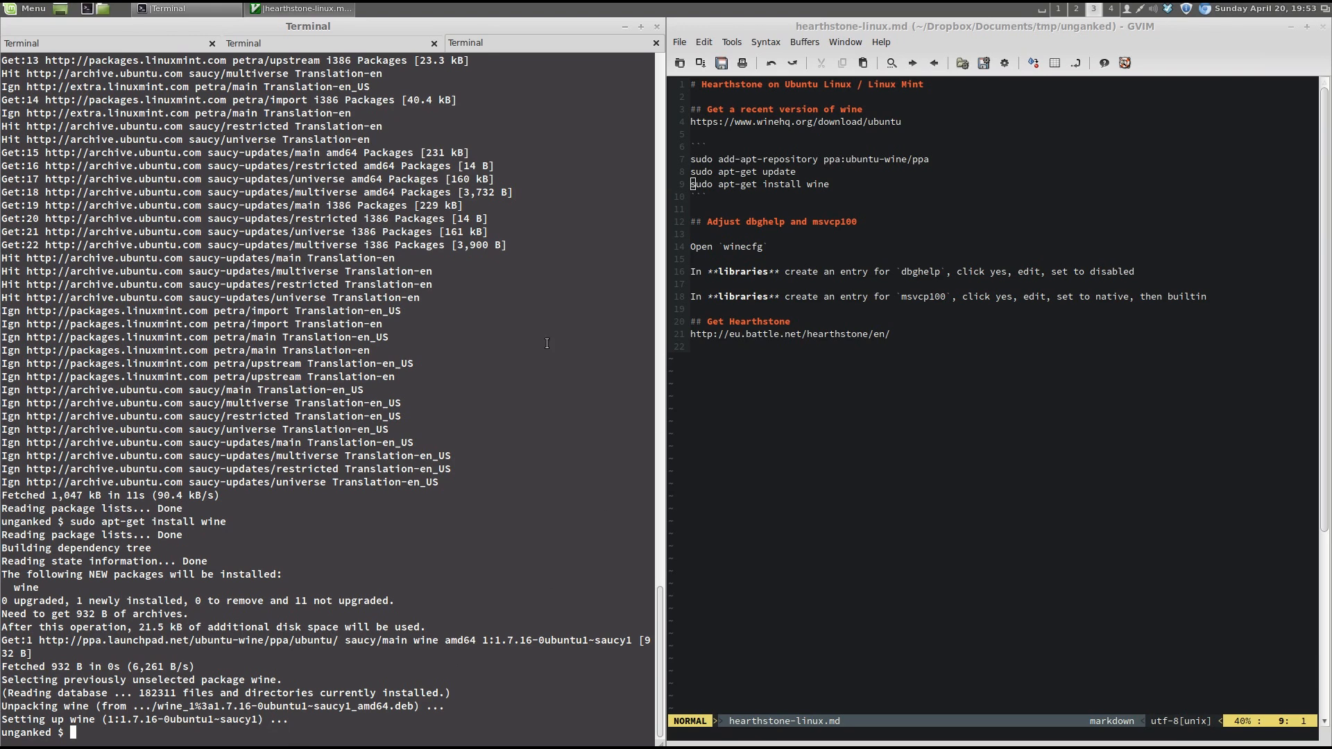
mouse_move(438, 610)
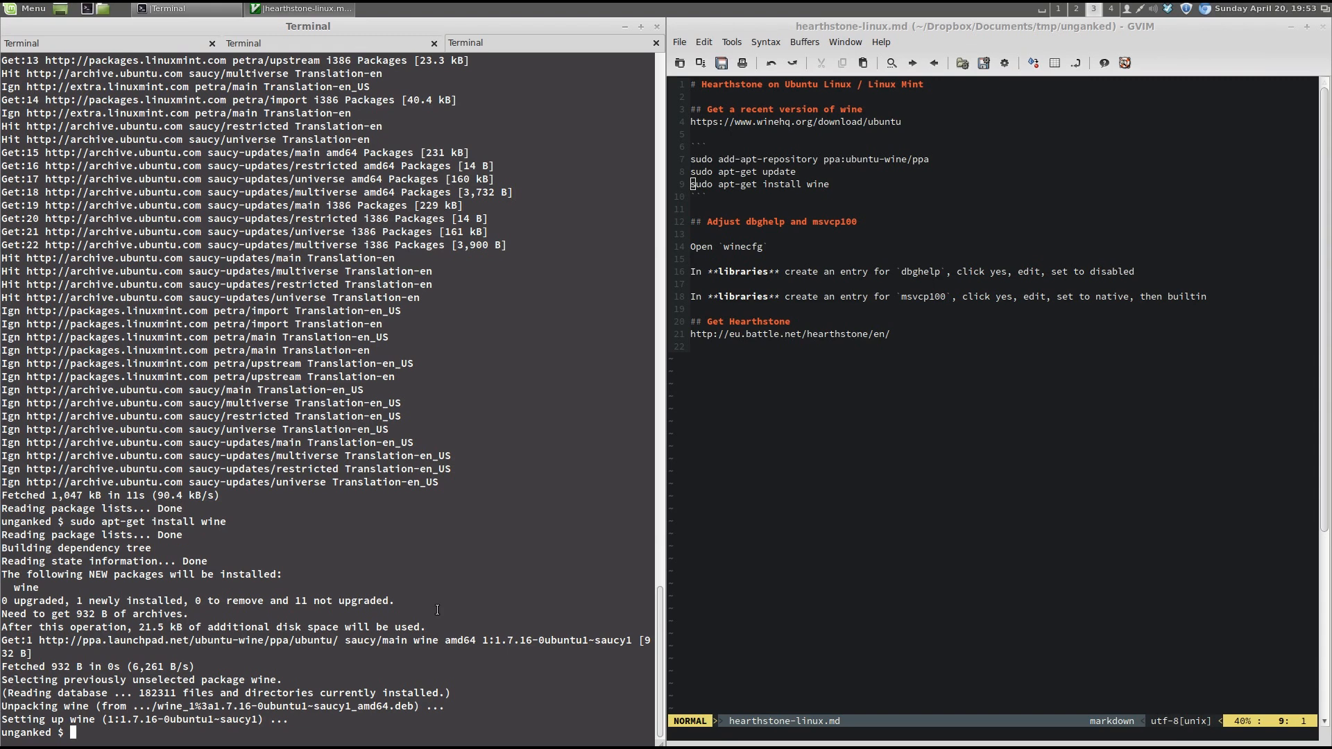
- Search the Mint Menu for 'wineco' to launch Wine configuration
click(27, 11)
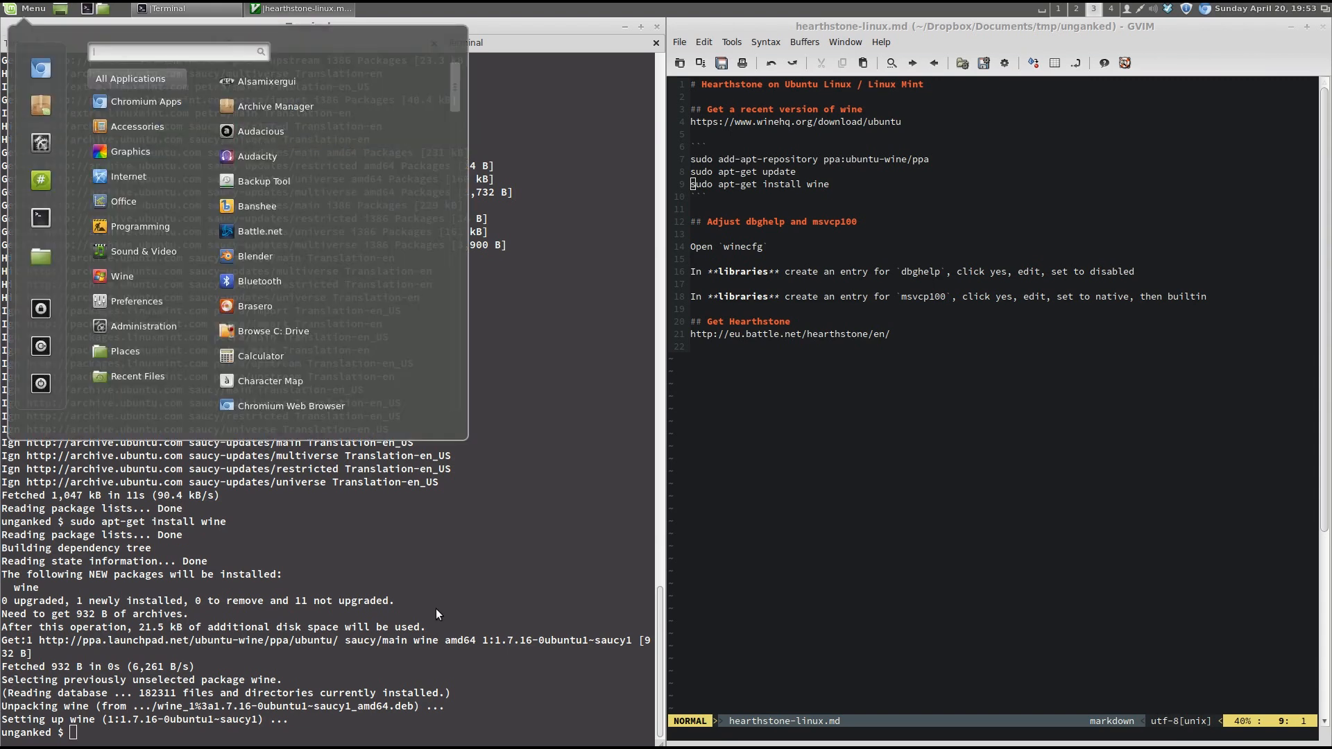
text(wineco)
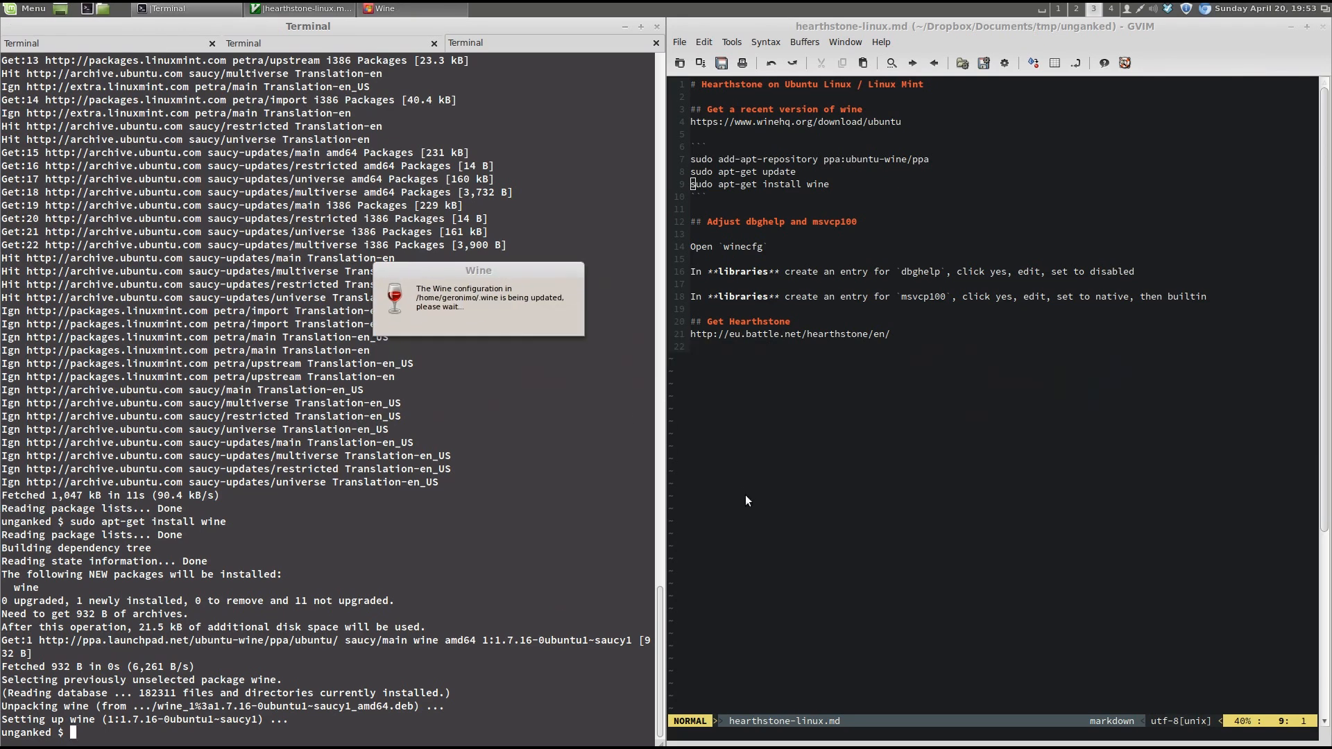
mouse_move(732, 482)
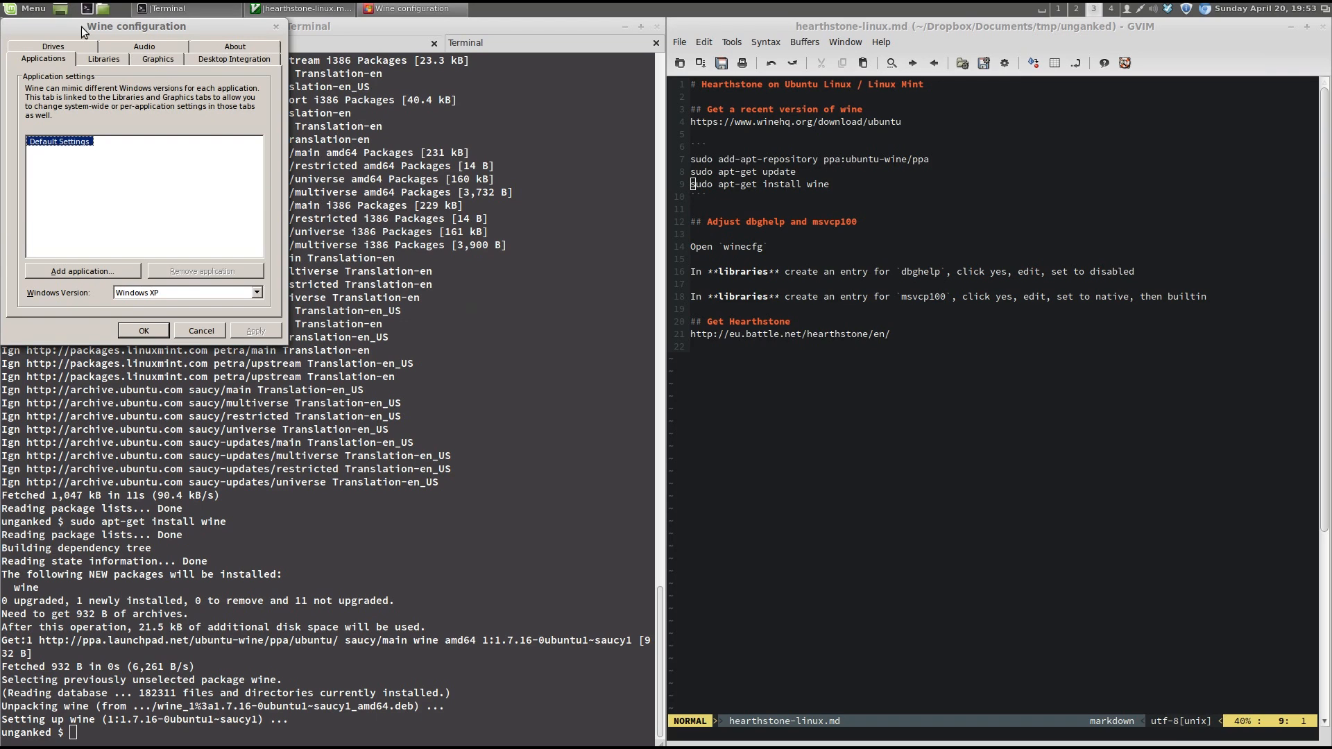
- On the Libraries tab, add a dbghelp override and set it to Disabled
click(102, 59)
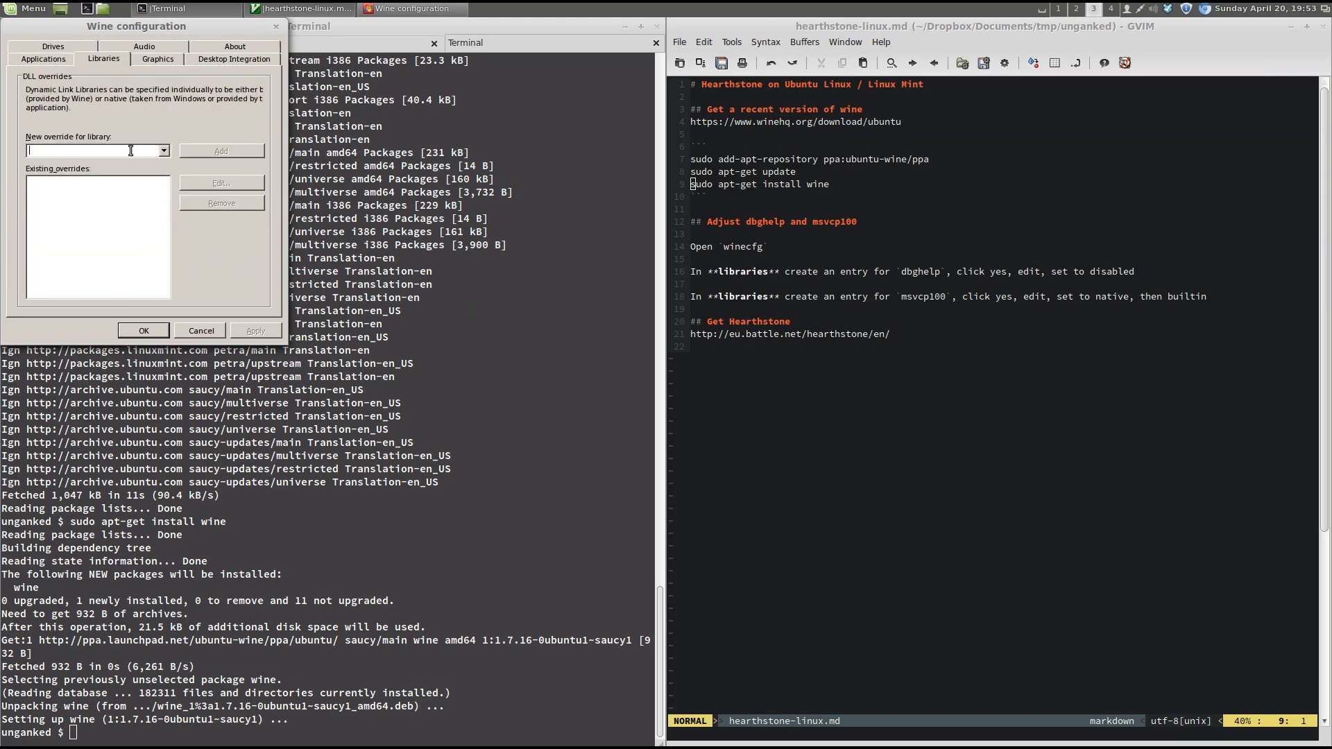
text(d)
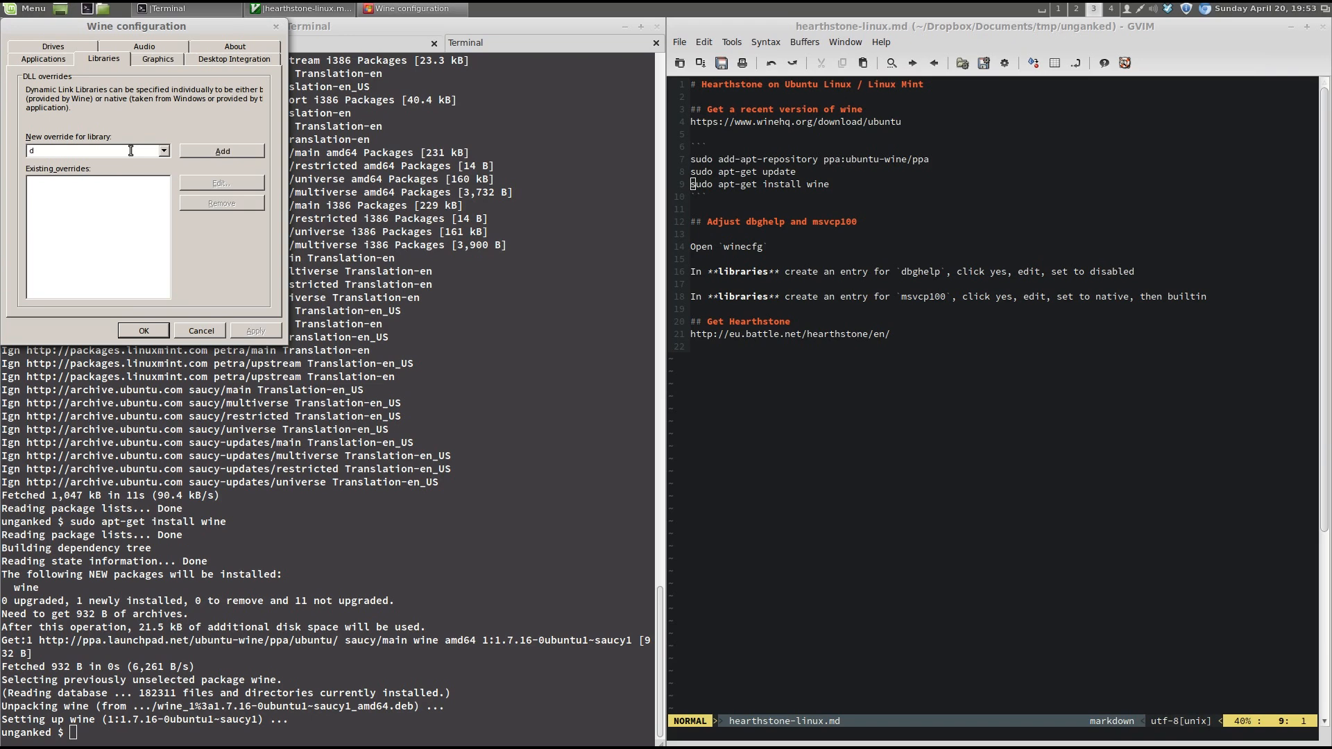
text(bghelp)
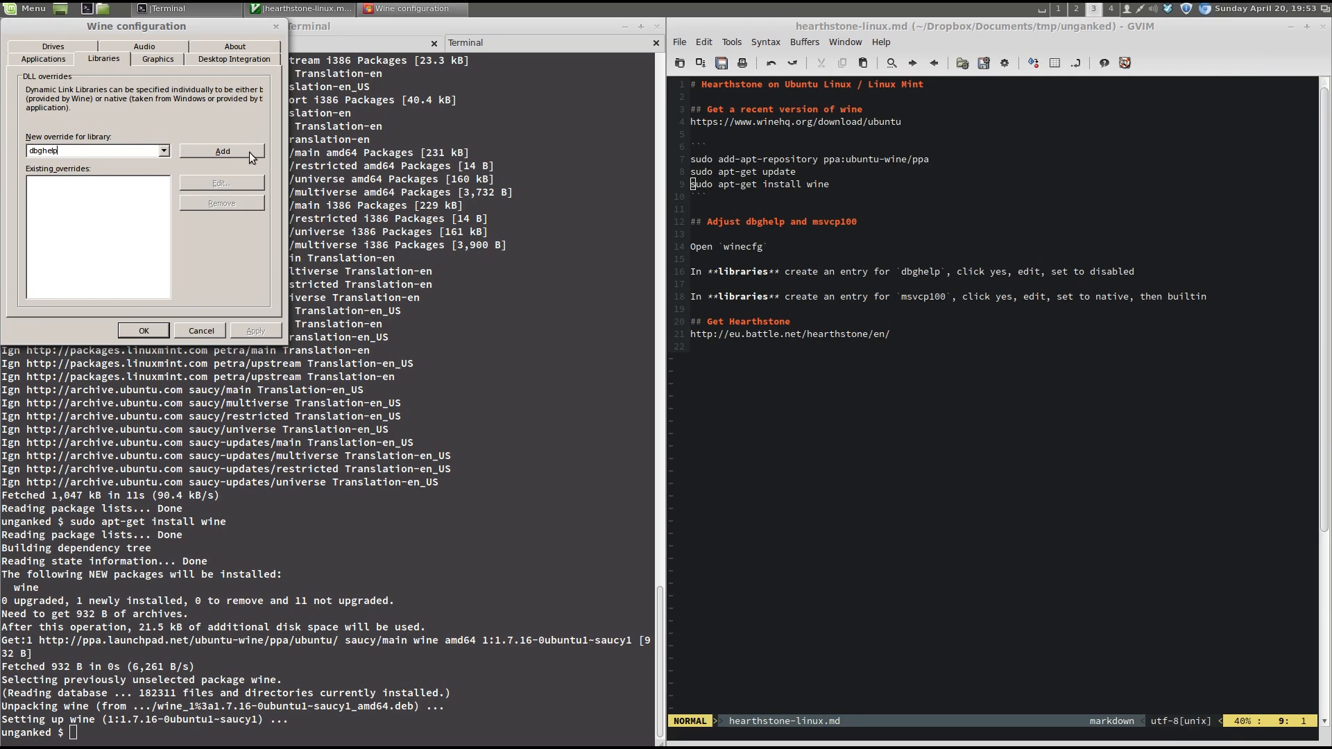
click(222, 151)
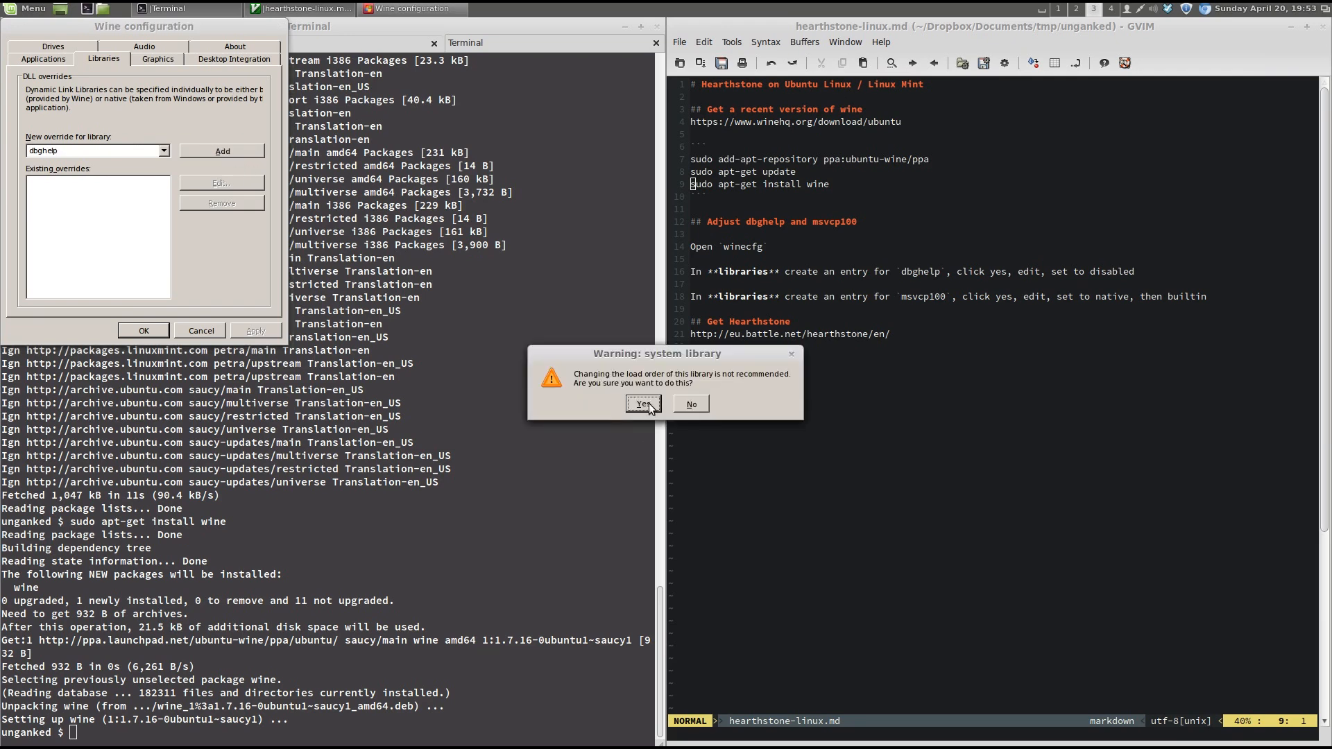
click(643, 404)
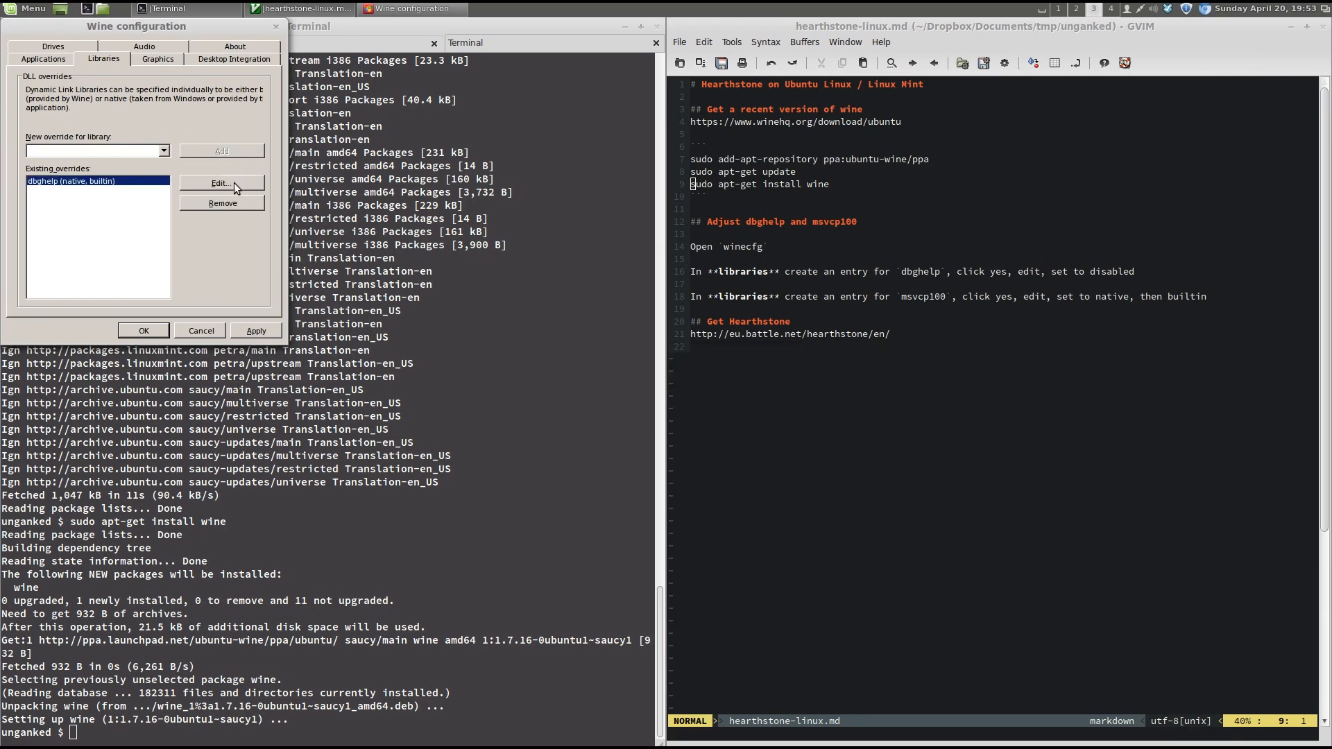
click(221, 183)
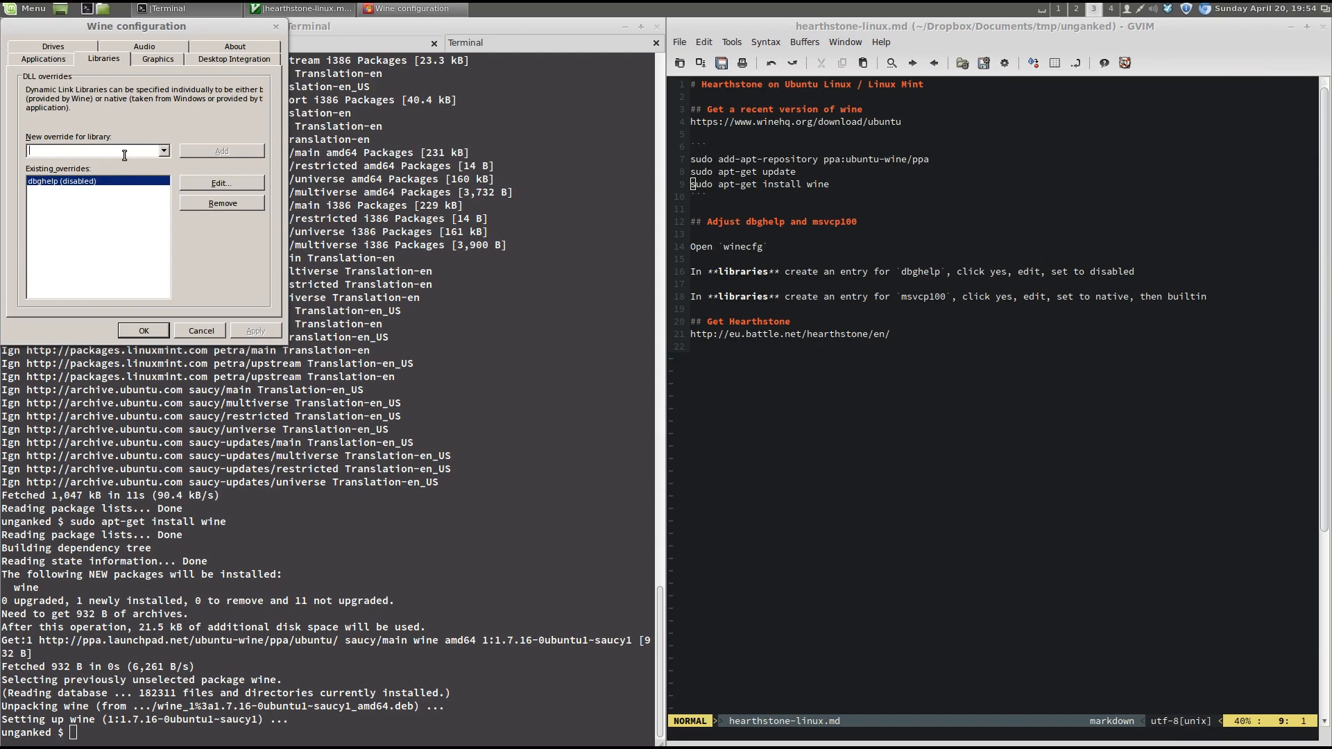
- Add a msvcp100 override with load order native then builtin, and confirm
text(msv)
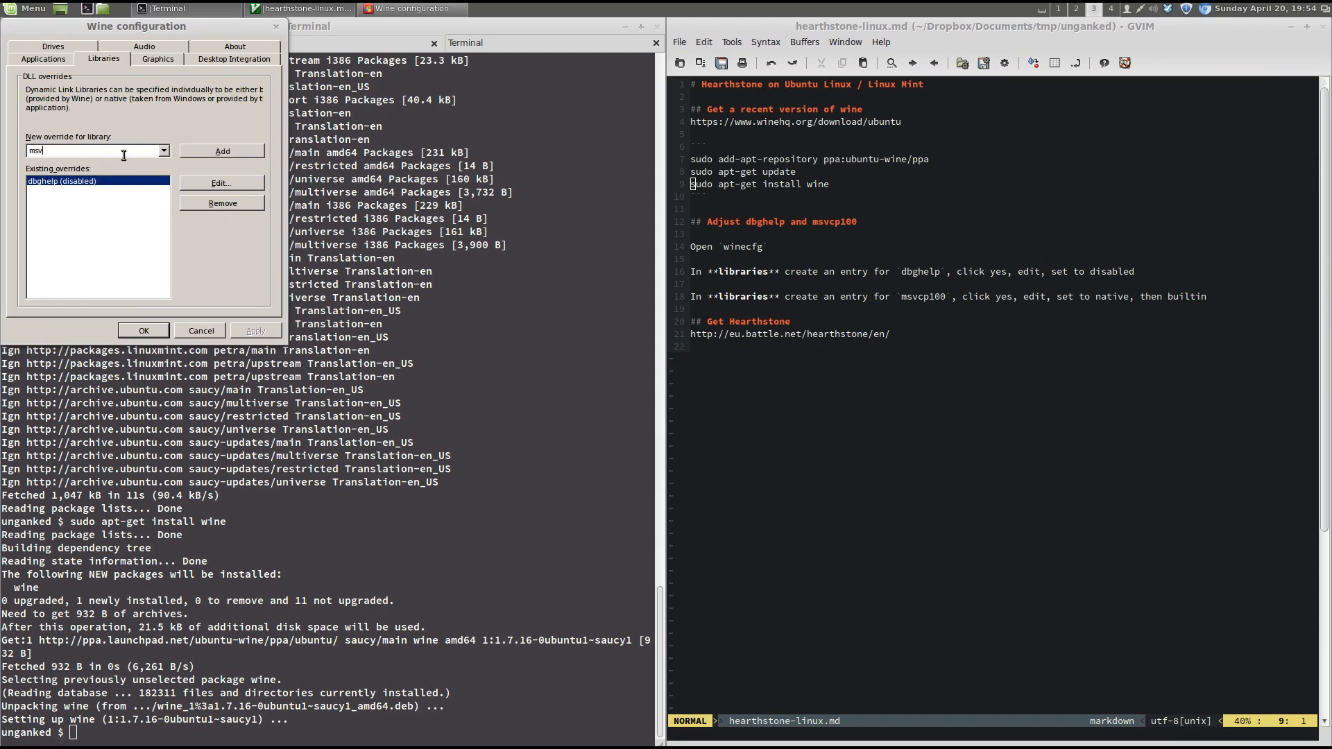
text(cp1)
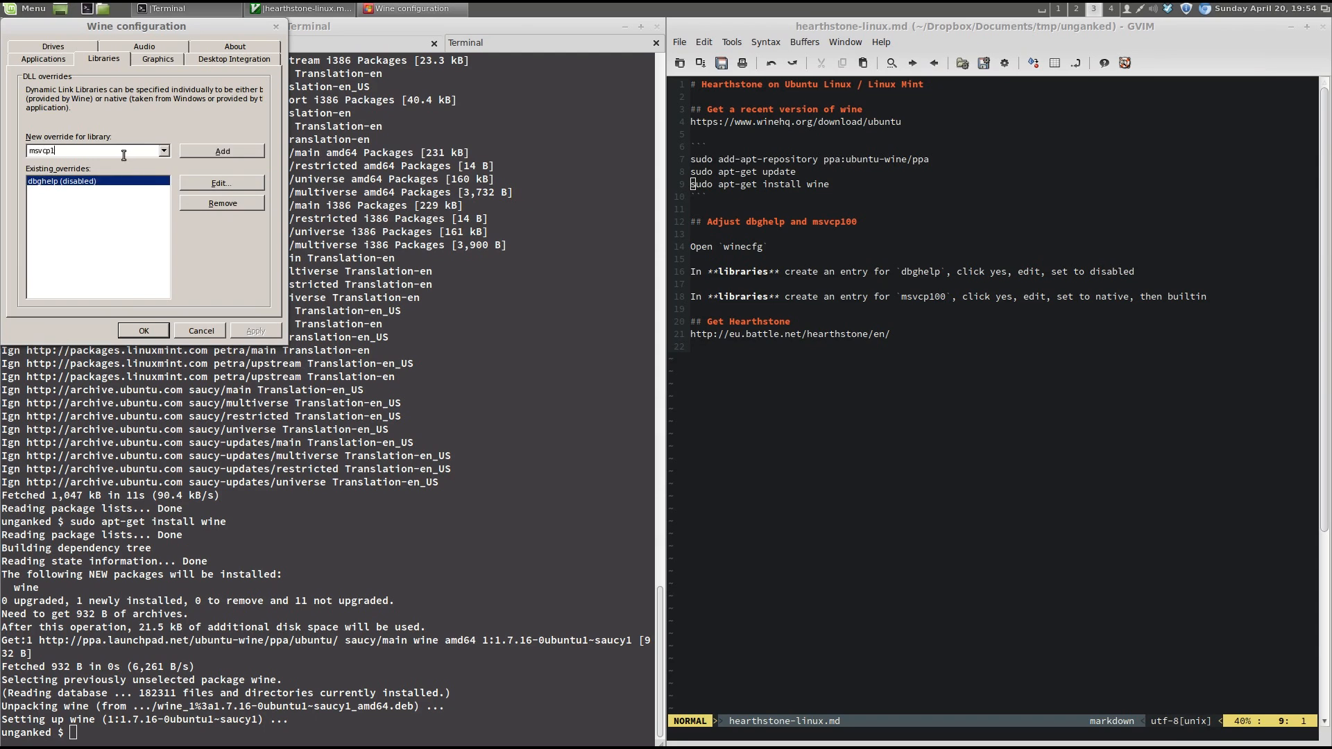
click(222, 151)
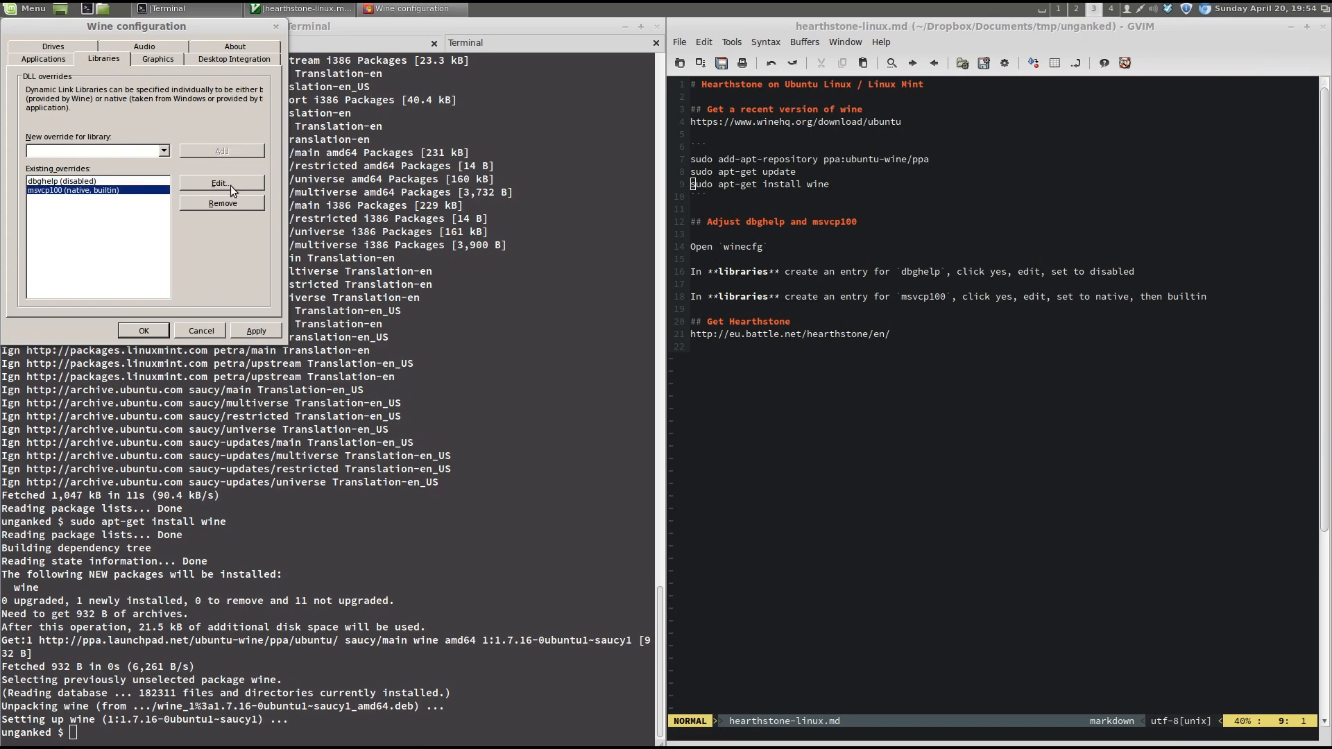
click(221, 183)
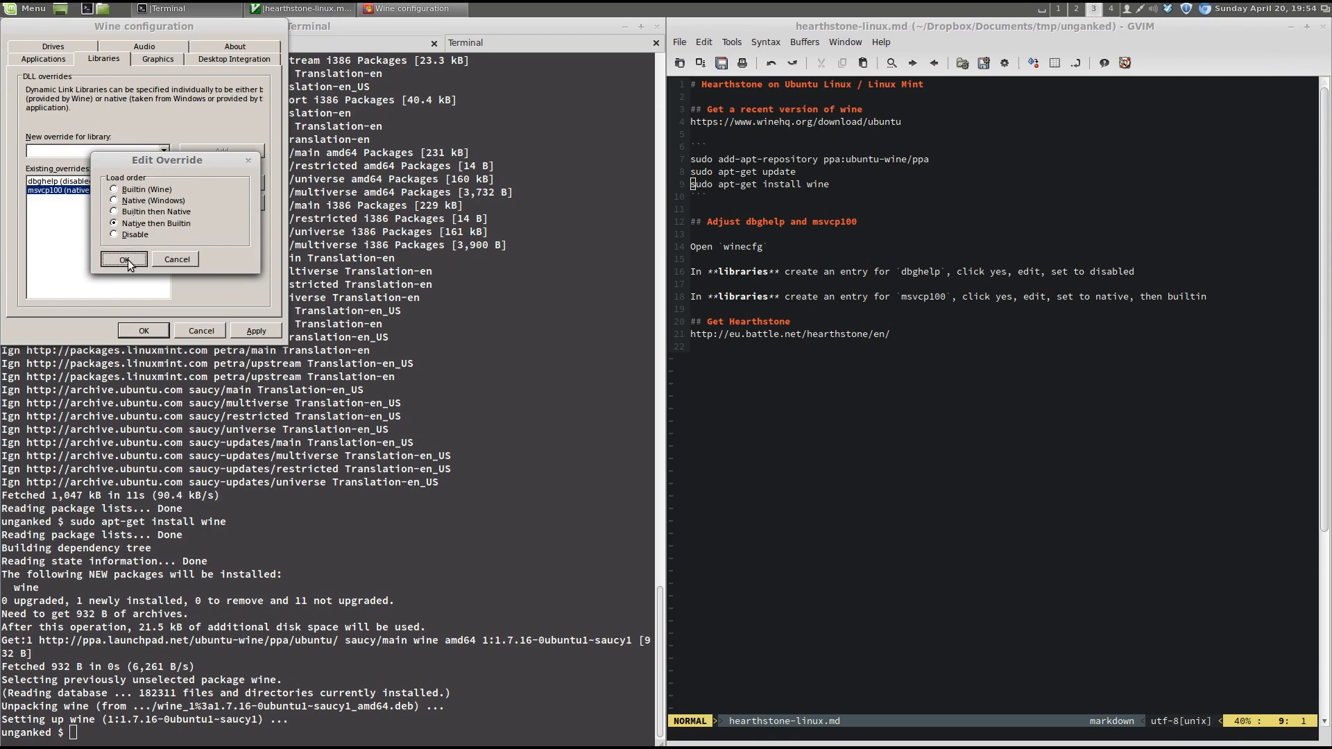
click(123, 259)
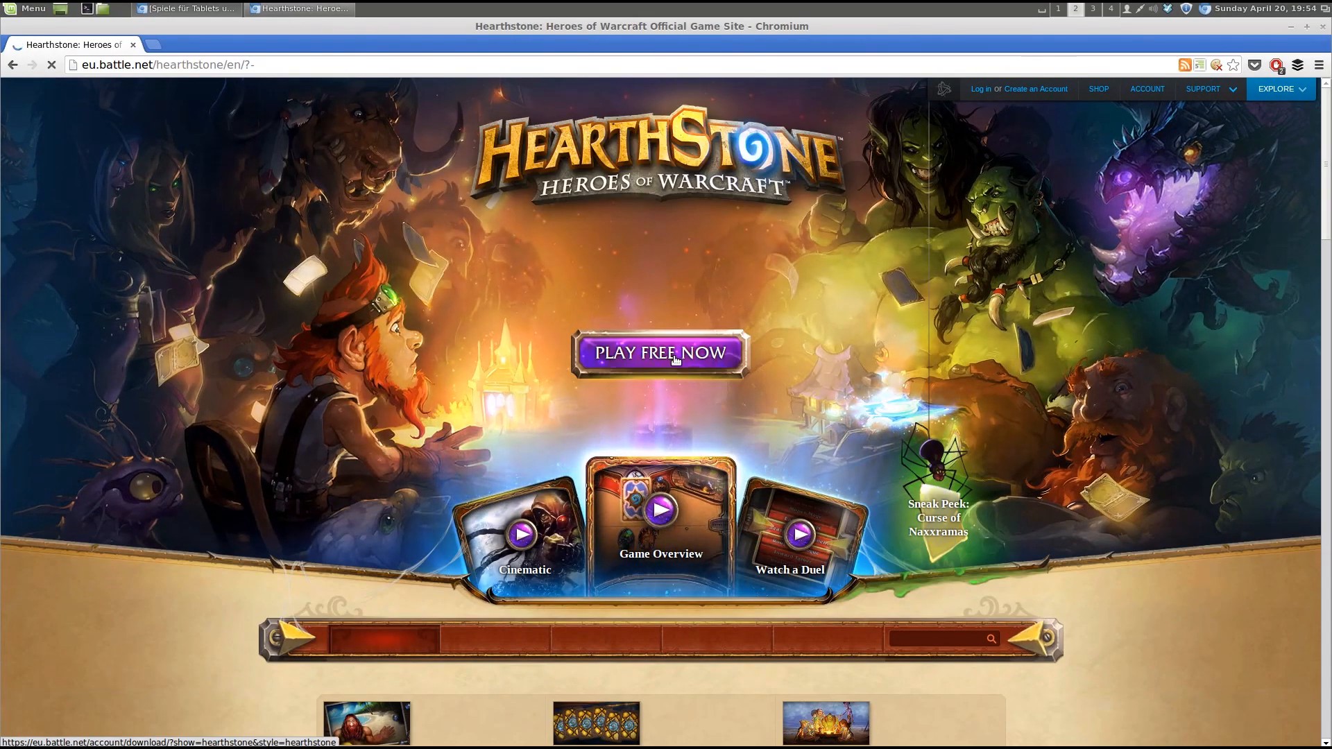
- Download the Windows Hearthstone installer from Battle.net, then switch to workspace 3
scroll(down, 3)
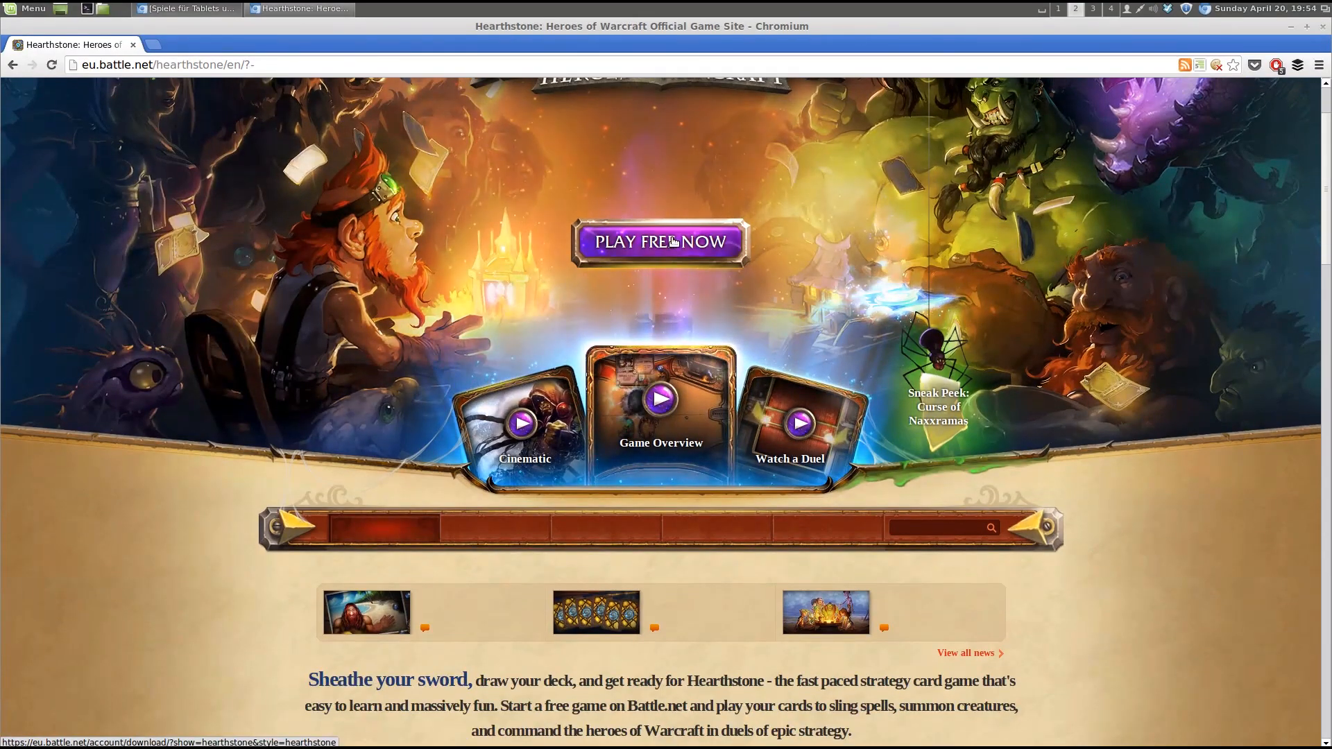
click(661, 242)
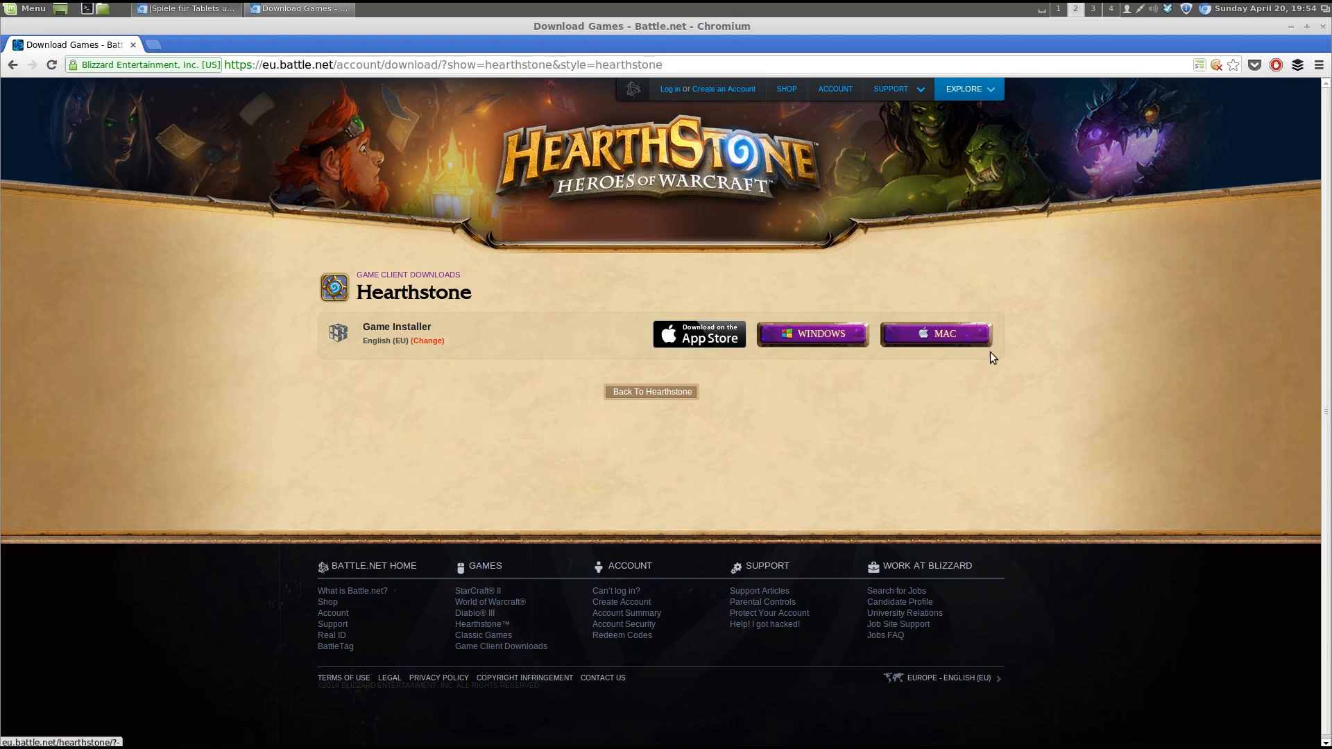
click(812, 334)
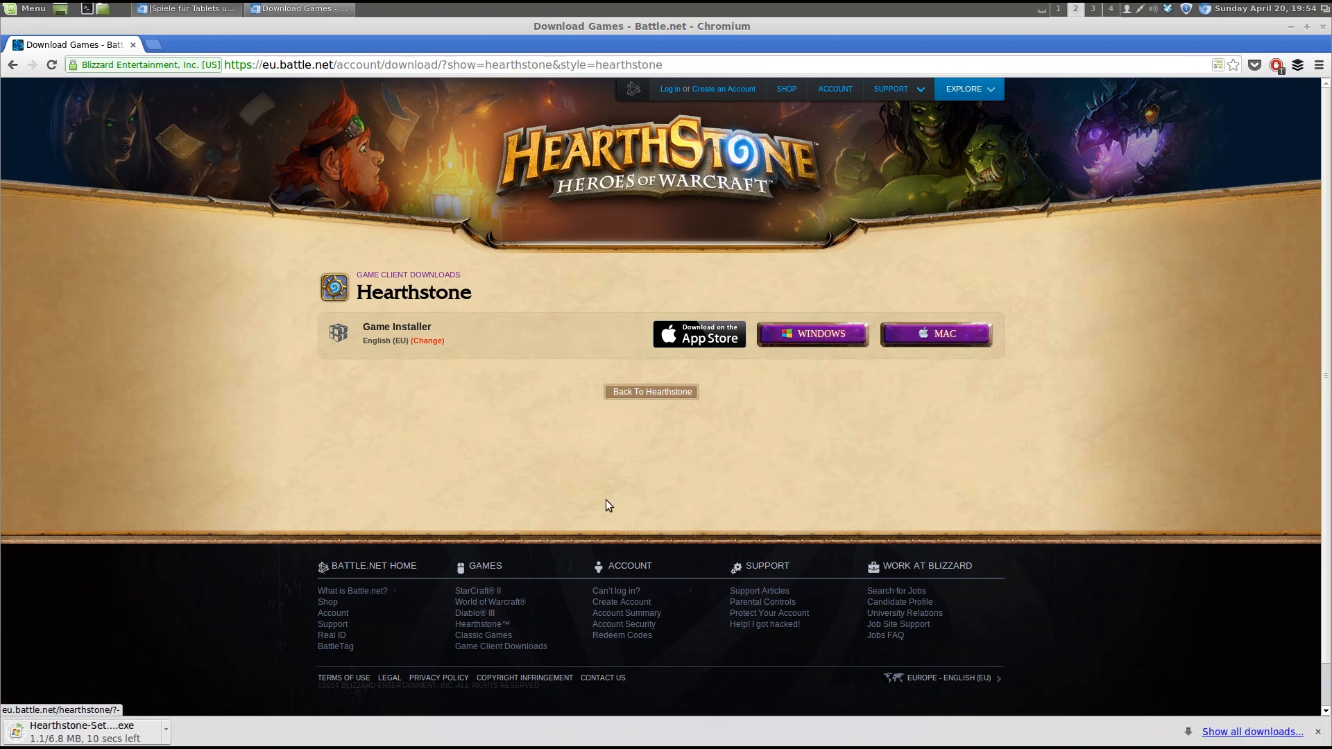
mouse_move(1091, 9)
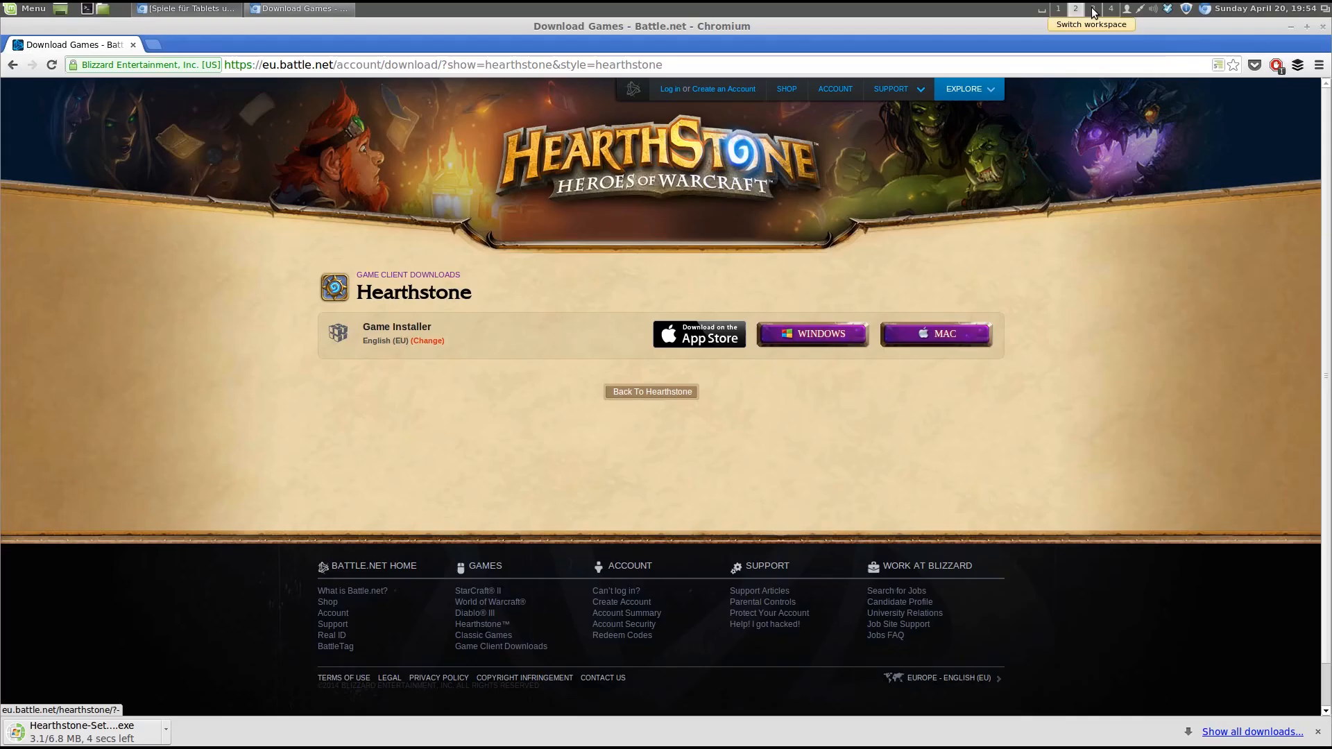
click(1074, 8)
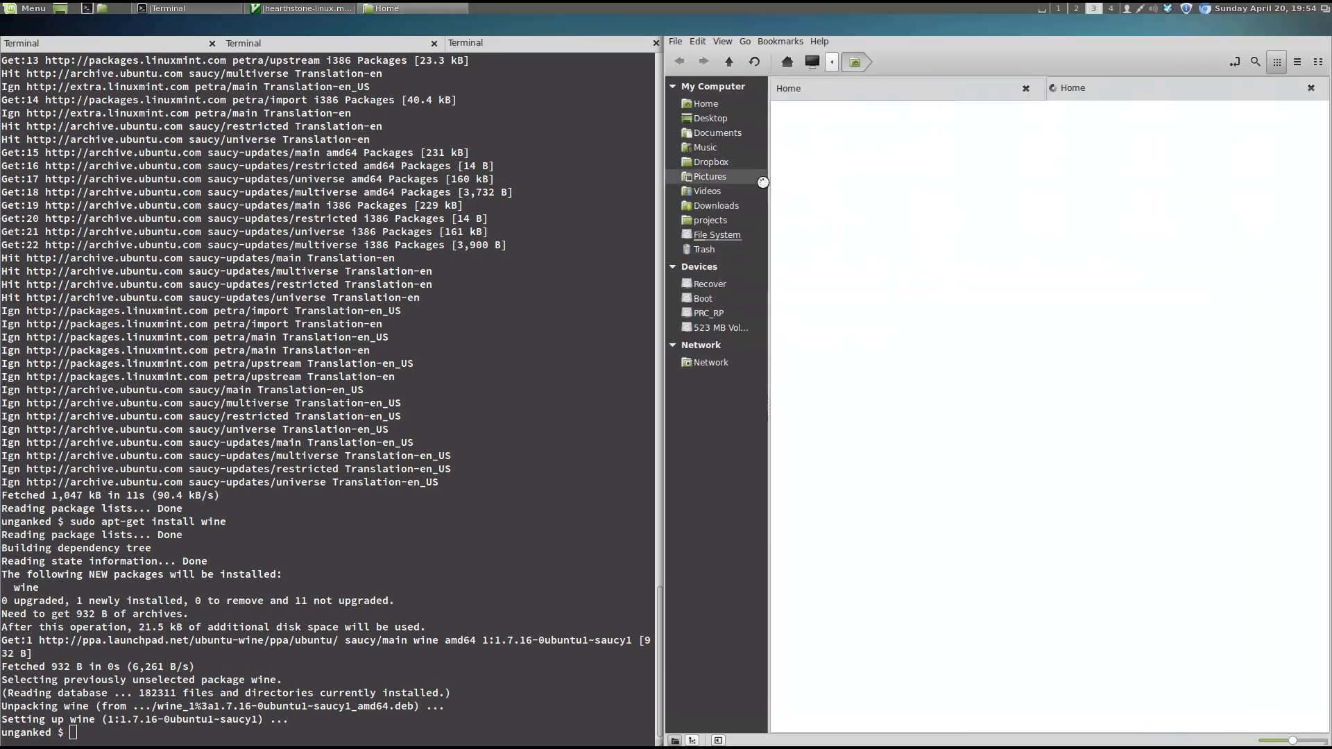
- In Nemo, open Downloads and run Hearthstone-Setup-enUS.exe from the Hearthstone folder
click(707, 103)
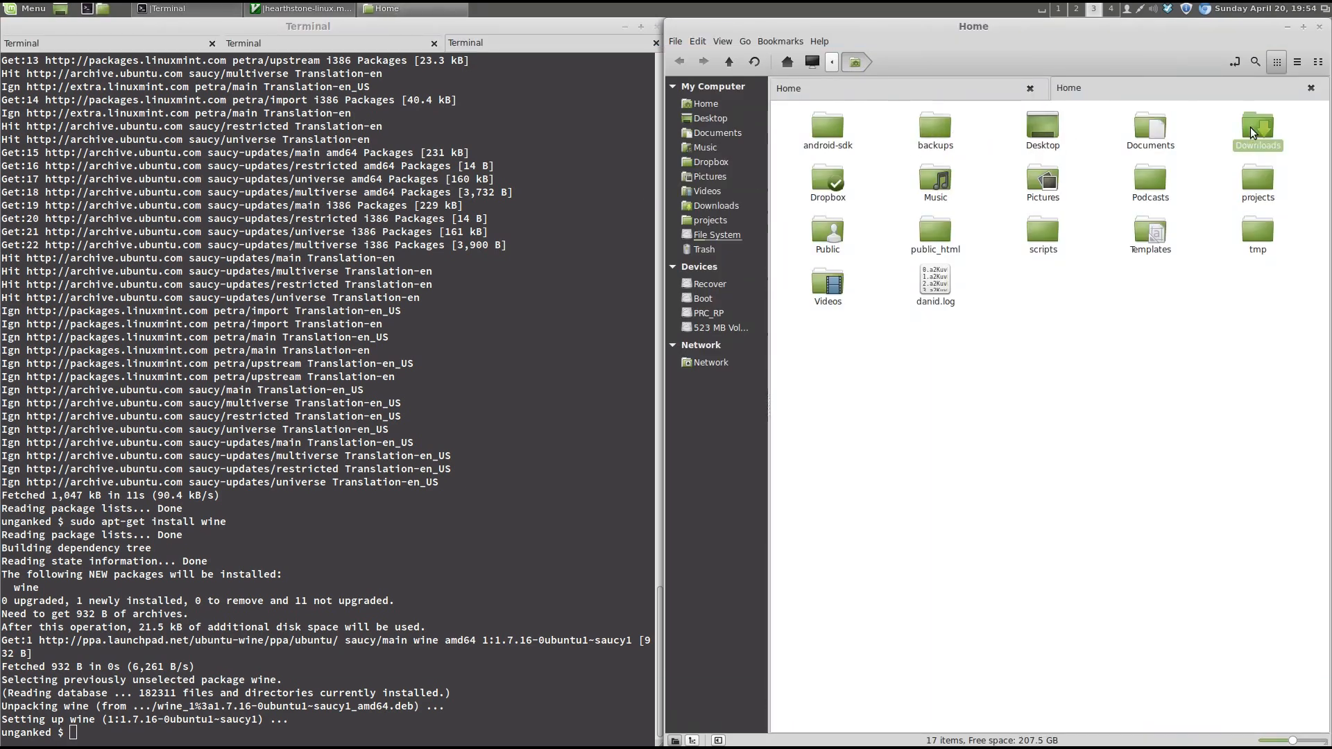
double_click(1257, 124)
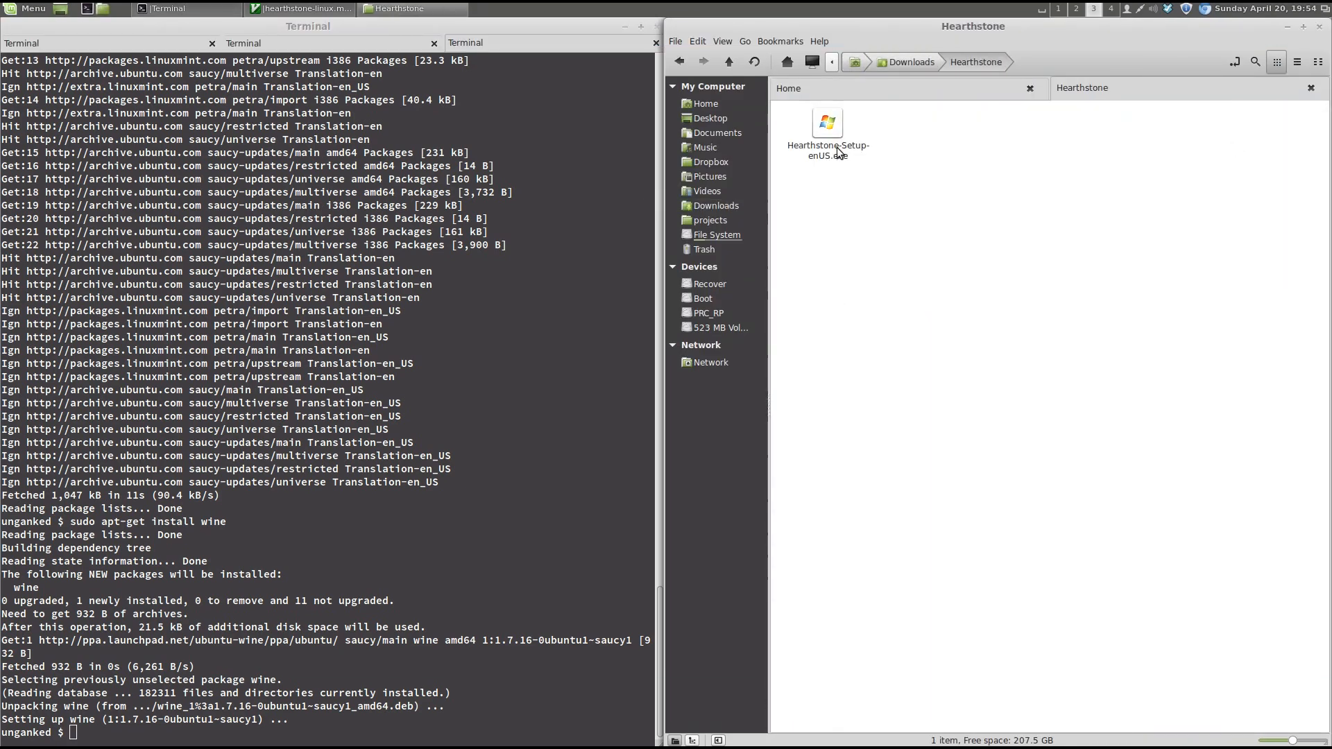
click(827, 123)
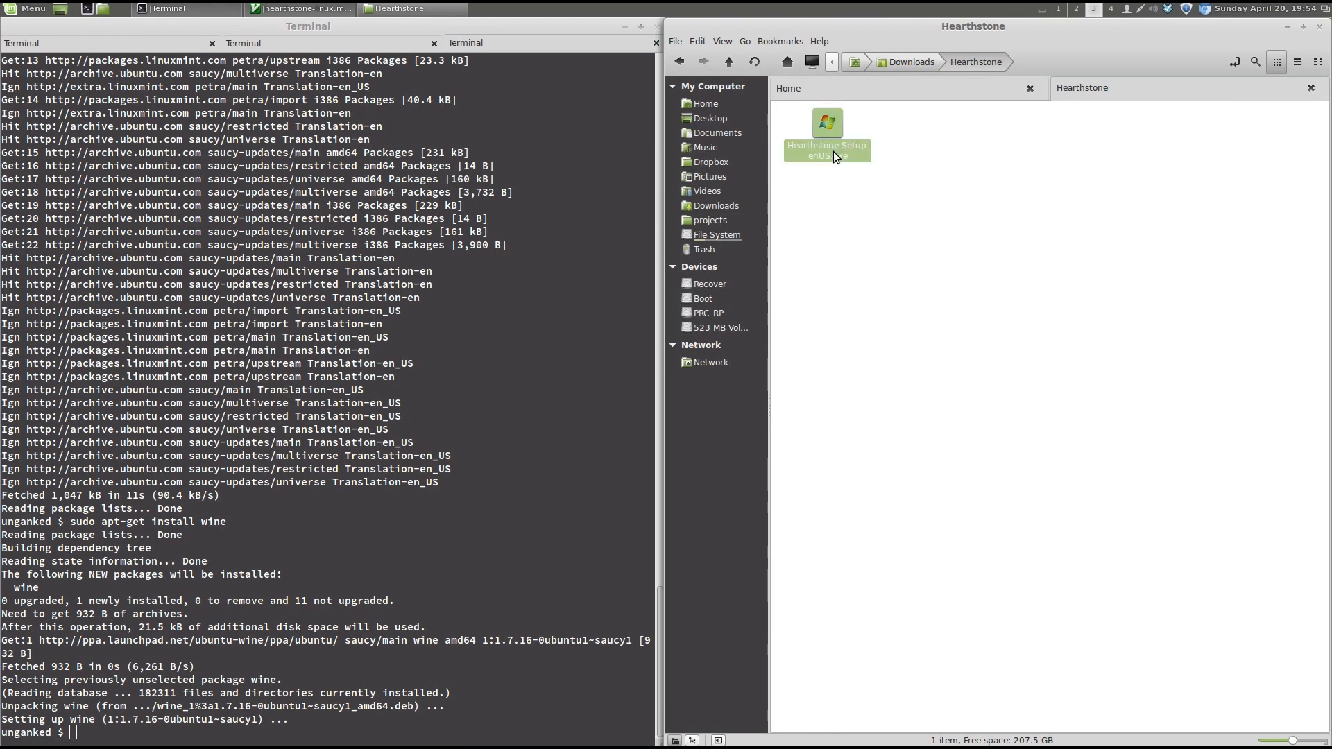
double_click(826, 131)
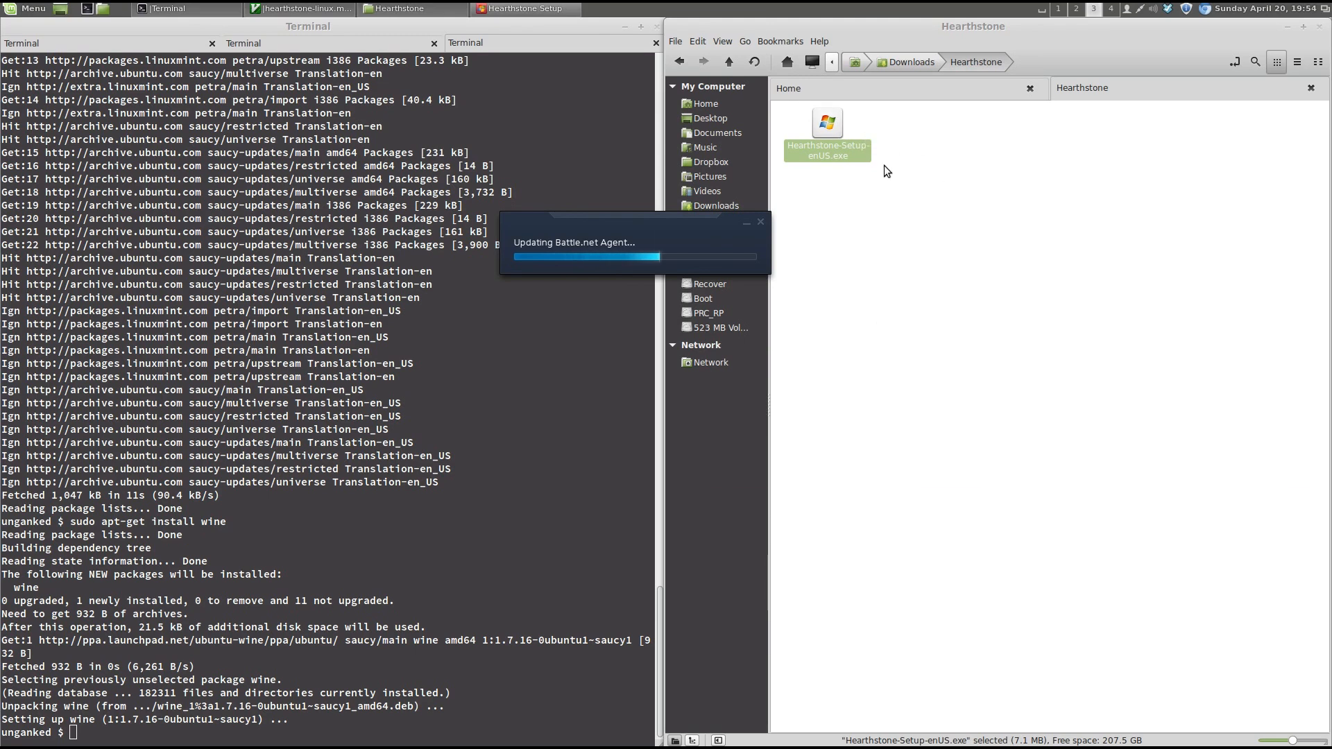
mouse_move(861, 190)
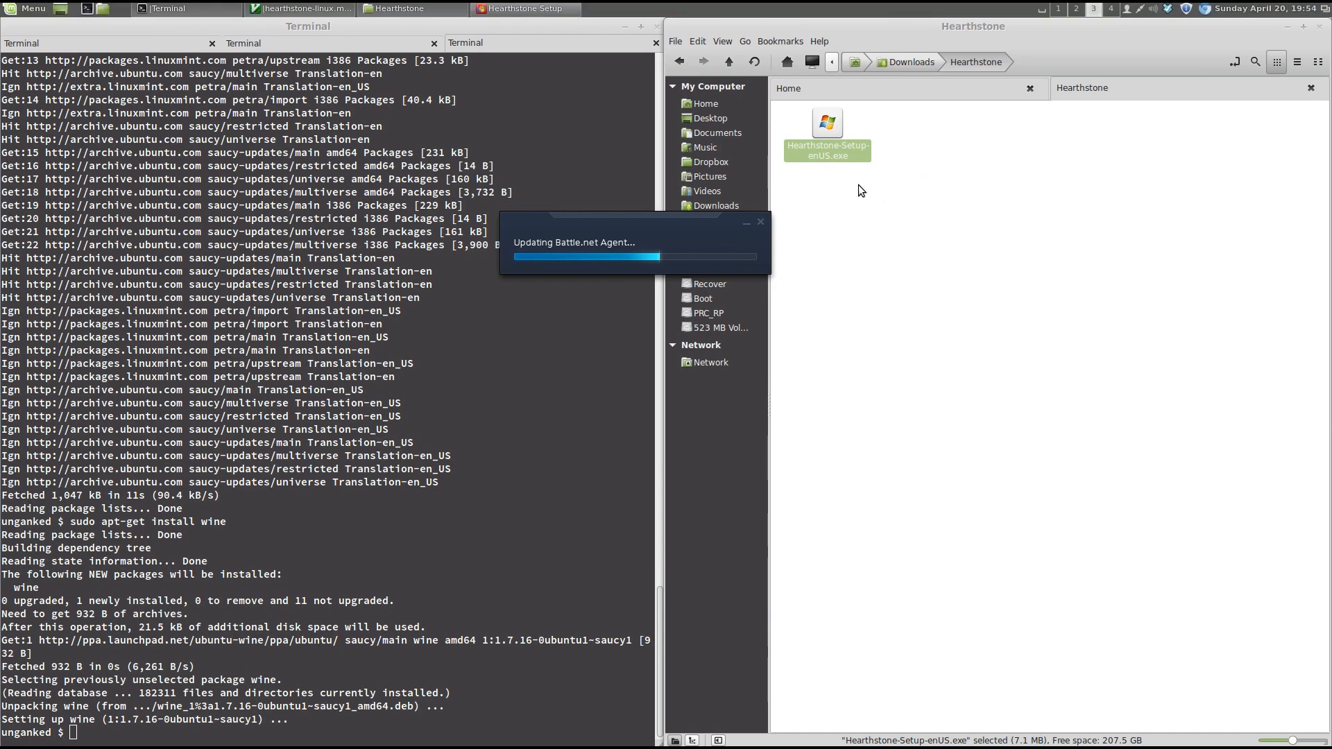
mouse_move(921, 189)
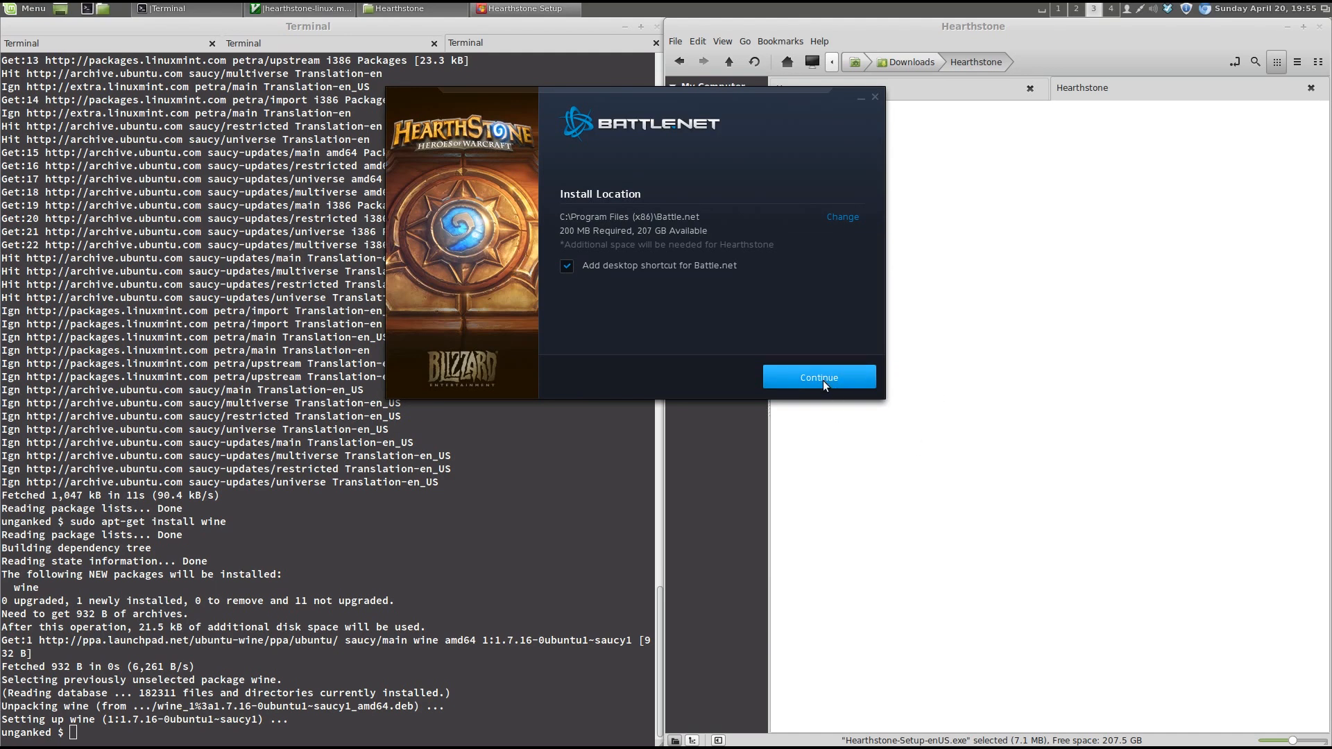
- Continue with the default Battle.net install location and desktop shortcut
click(818, 377)
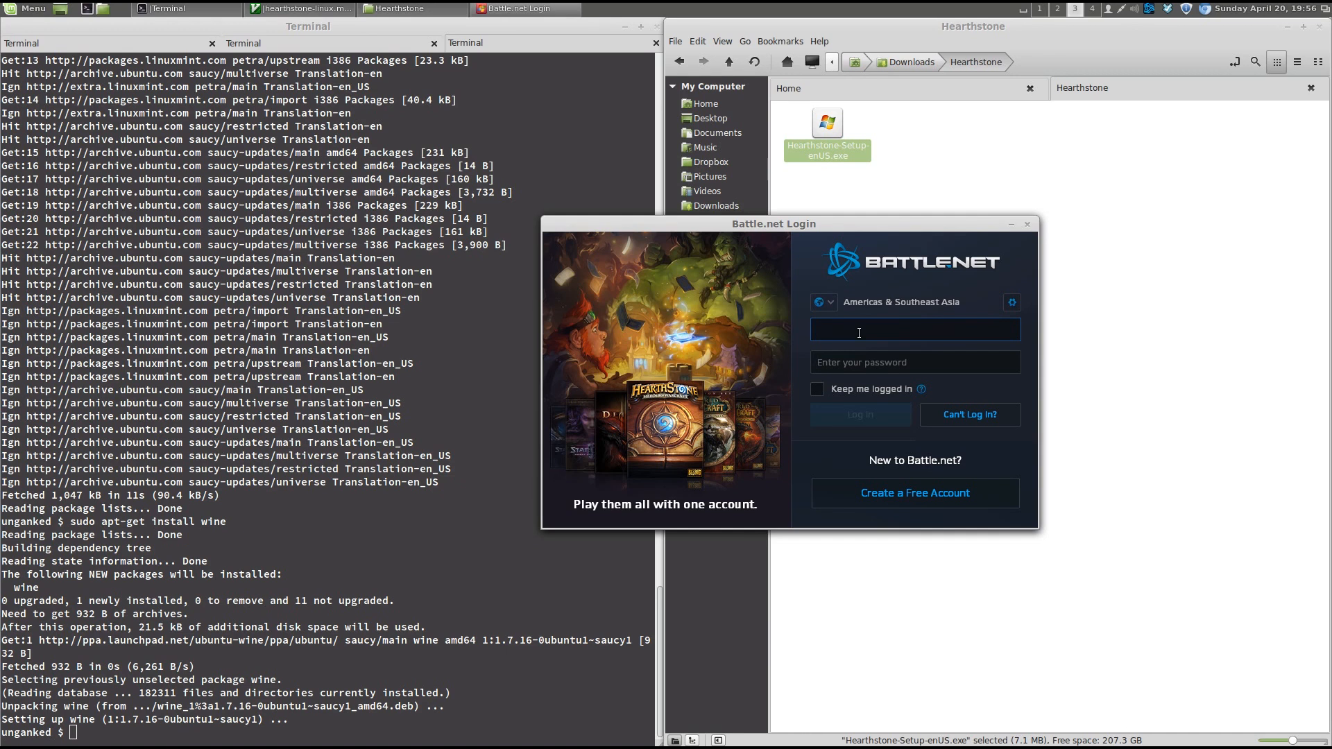
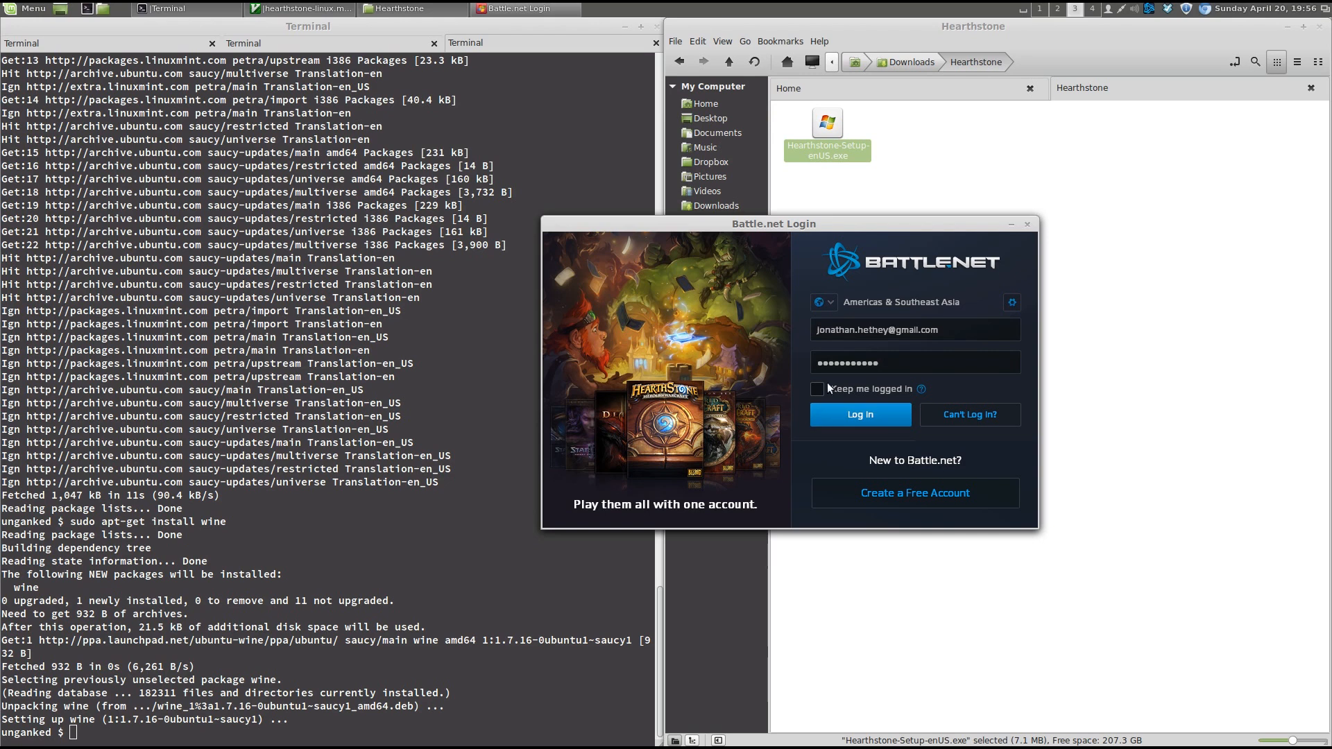
- Enter the account email and password in Battle.net and log in
click(859, 414)
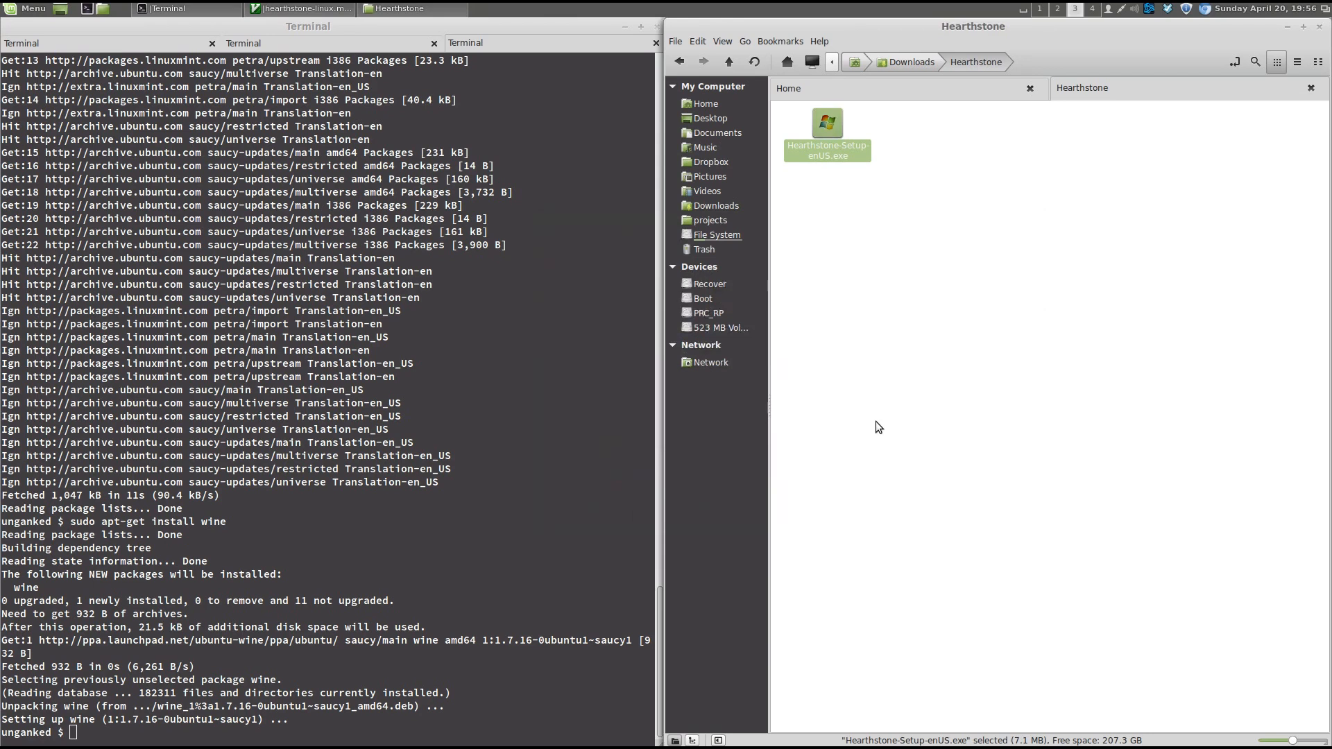
double_click(826, 124)
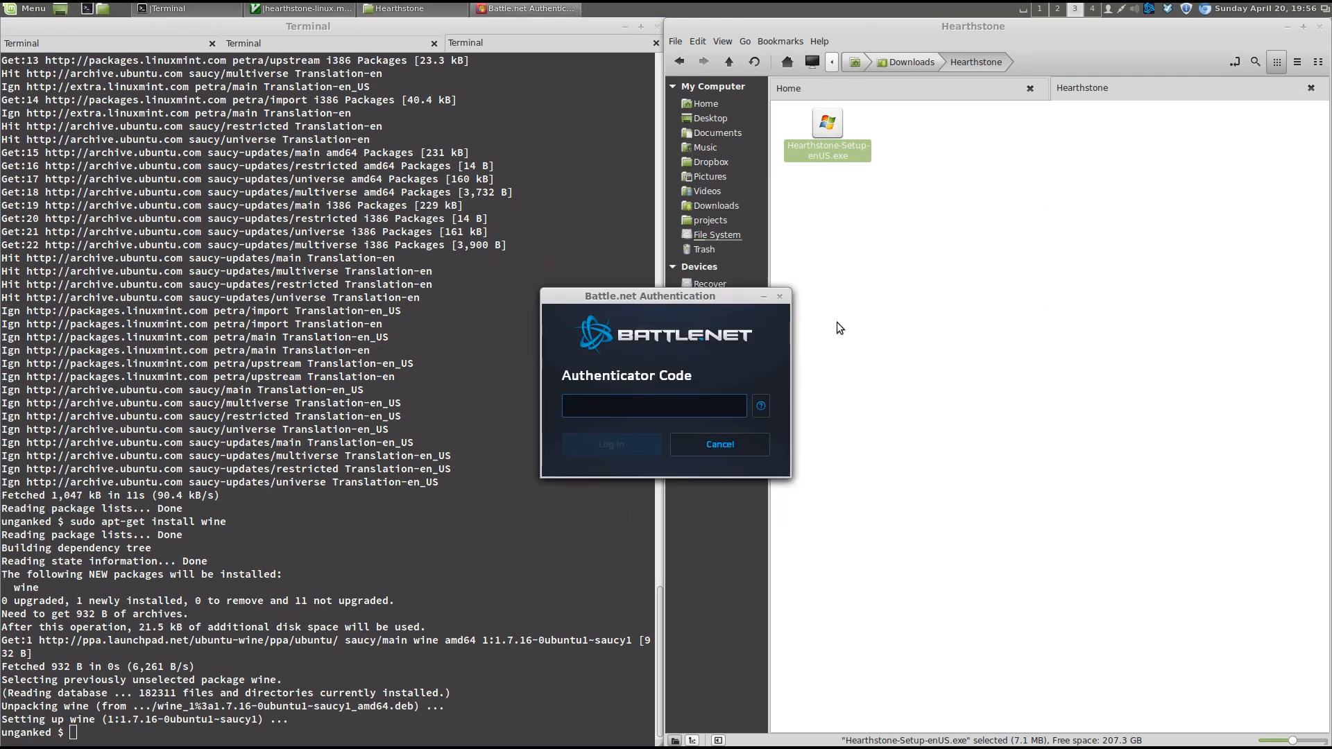
click(654, 406)
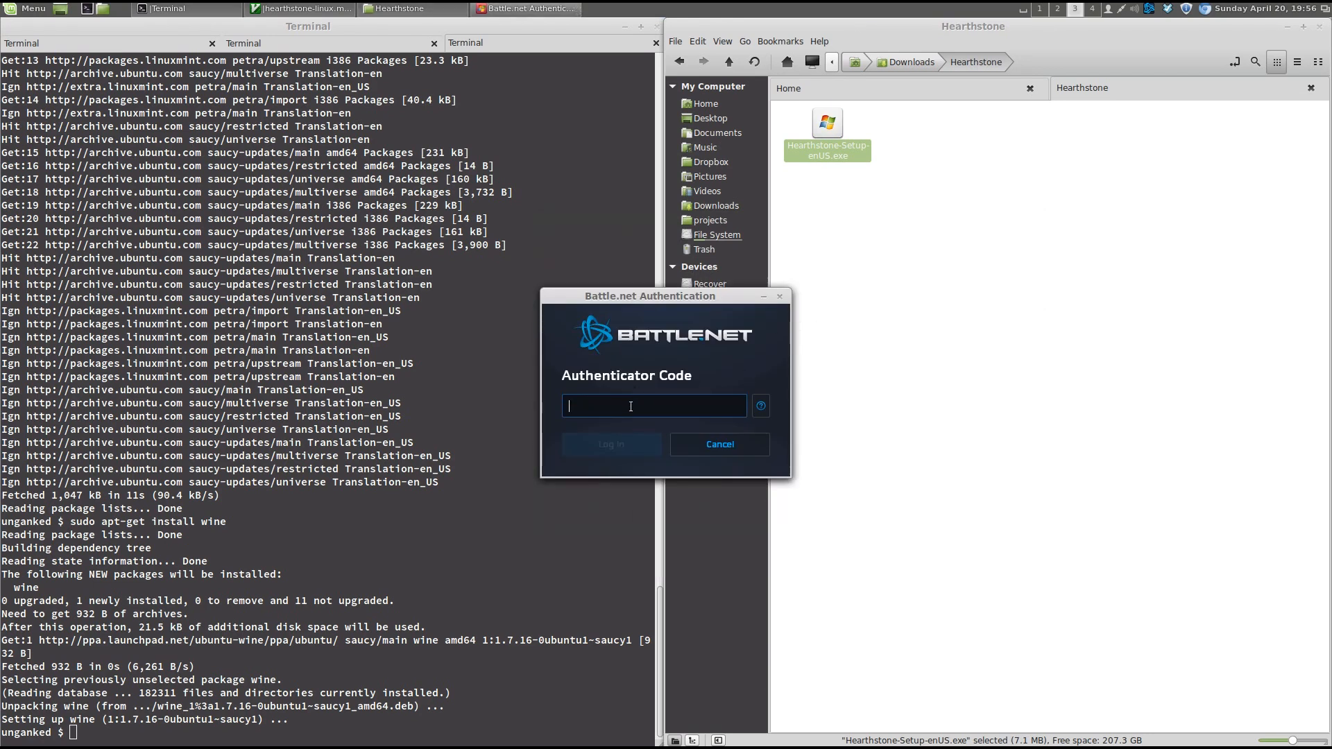
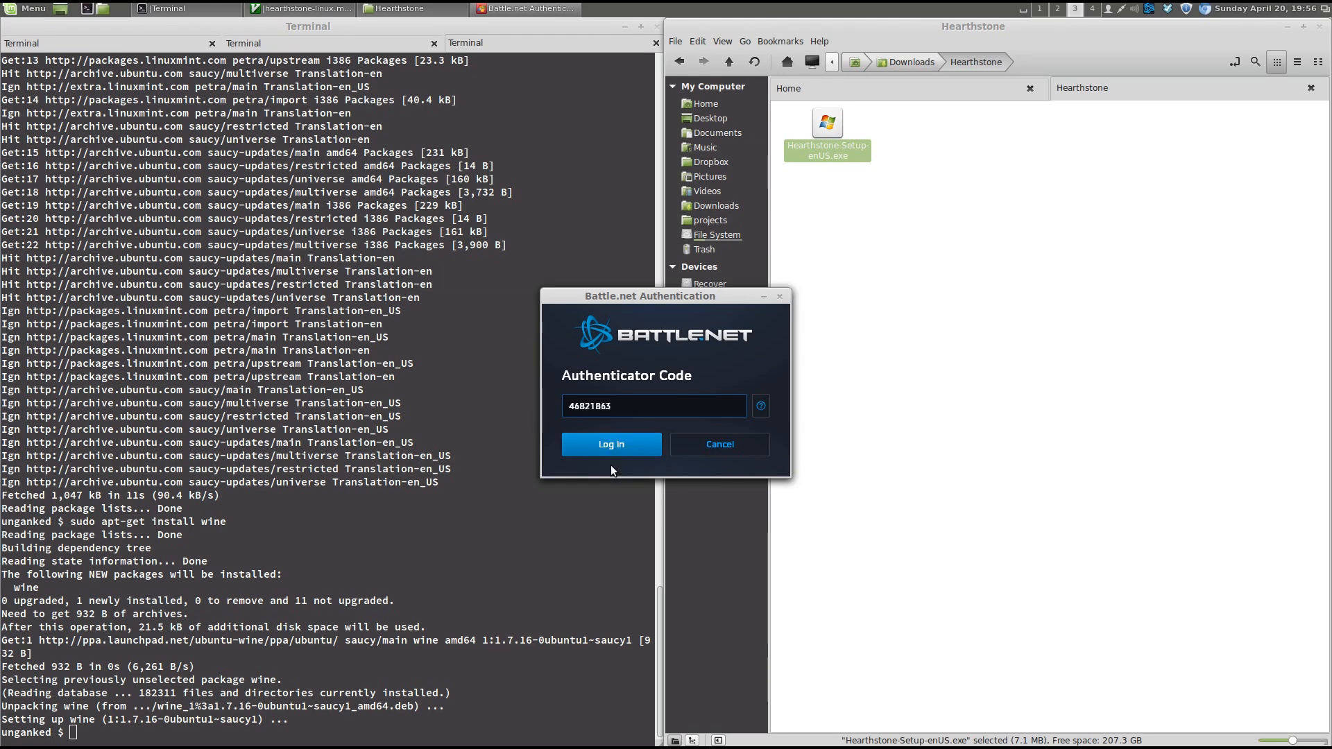
click(611, 444)
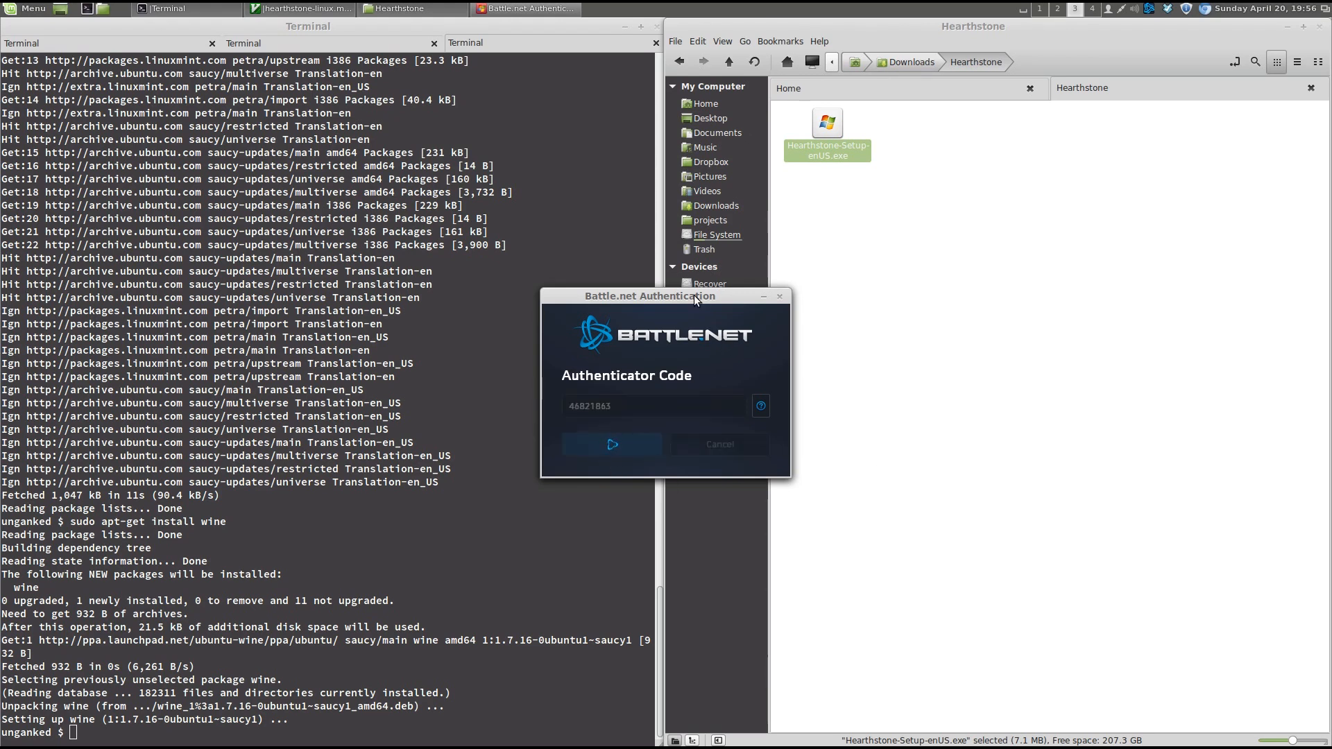
click(611, 444)
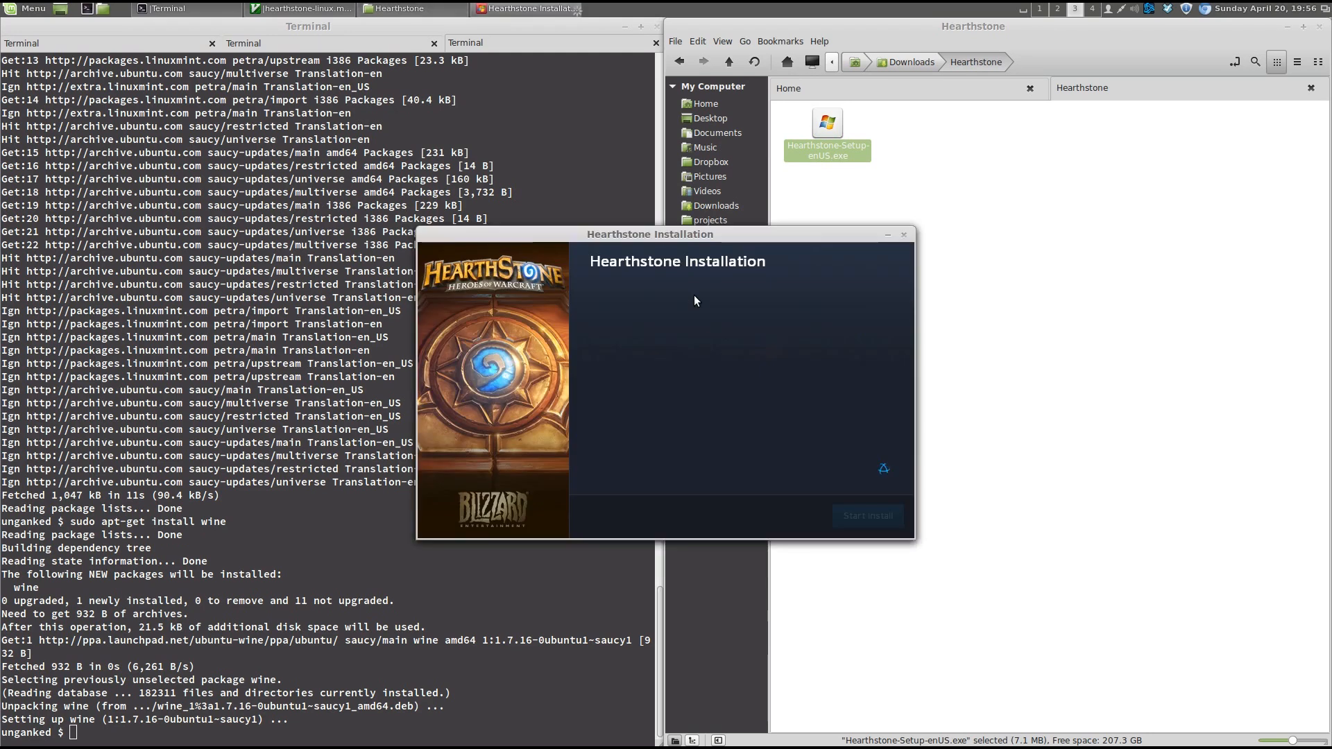
mouse_move(798, 238)
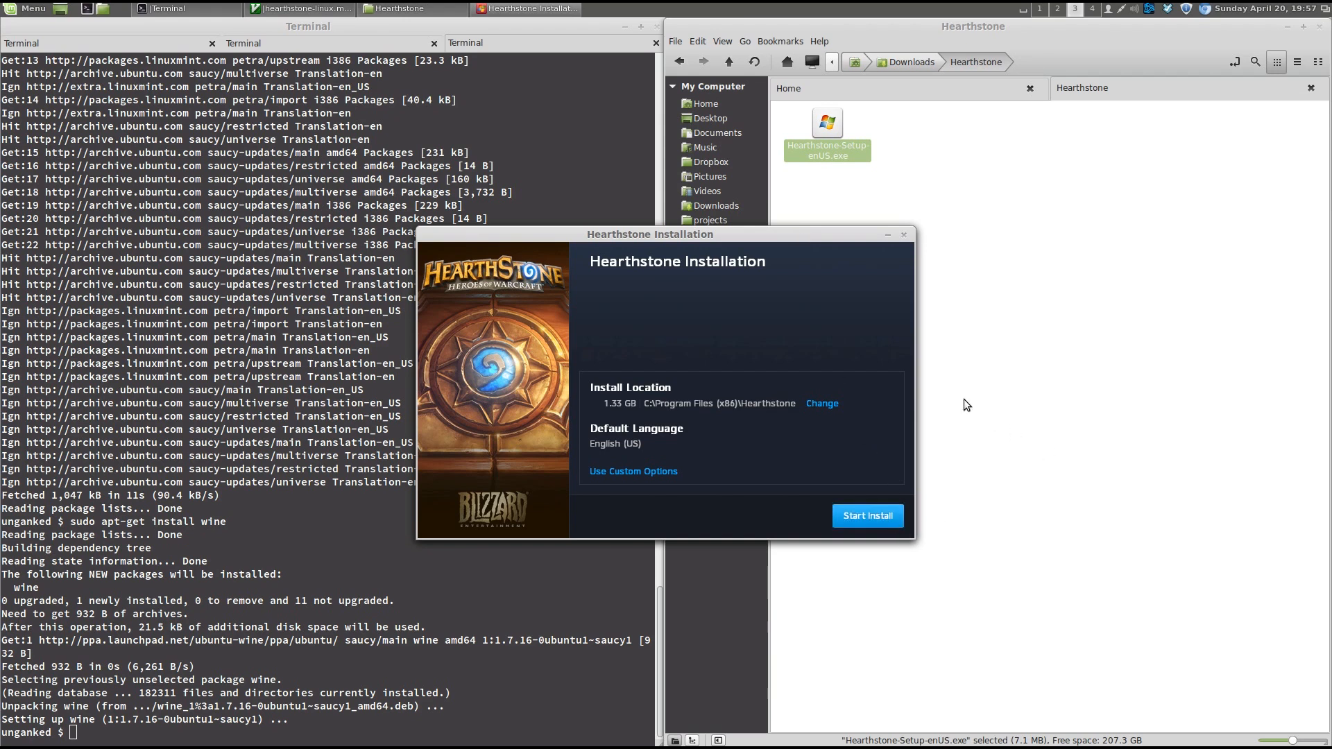
- Start the Hearthstone install at the default location in English (US)
click(867, 515)
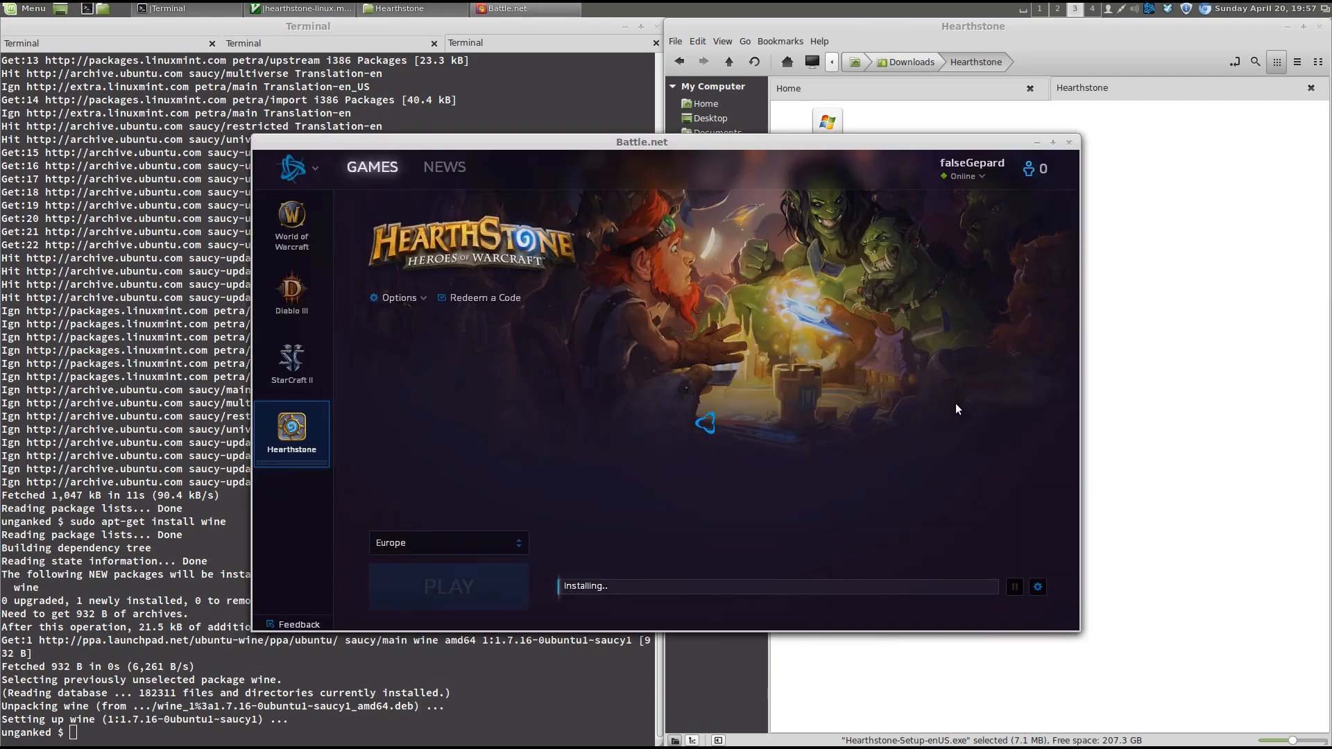
mouse_move(785, 436)
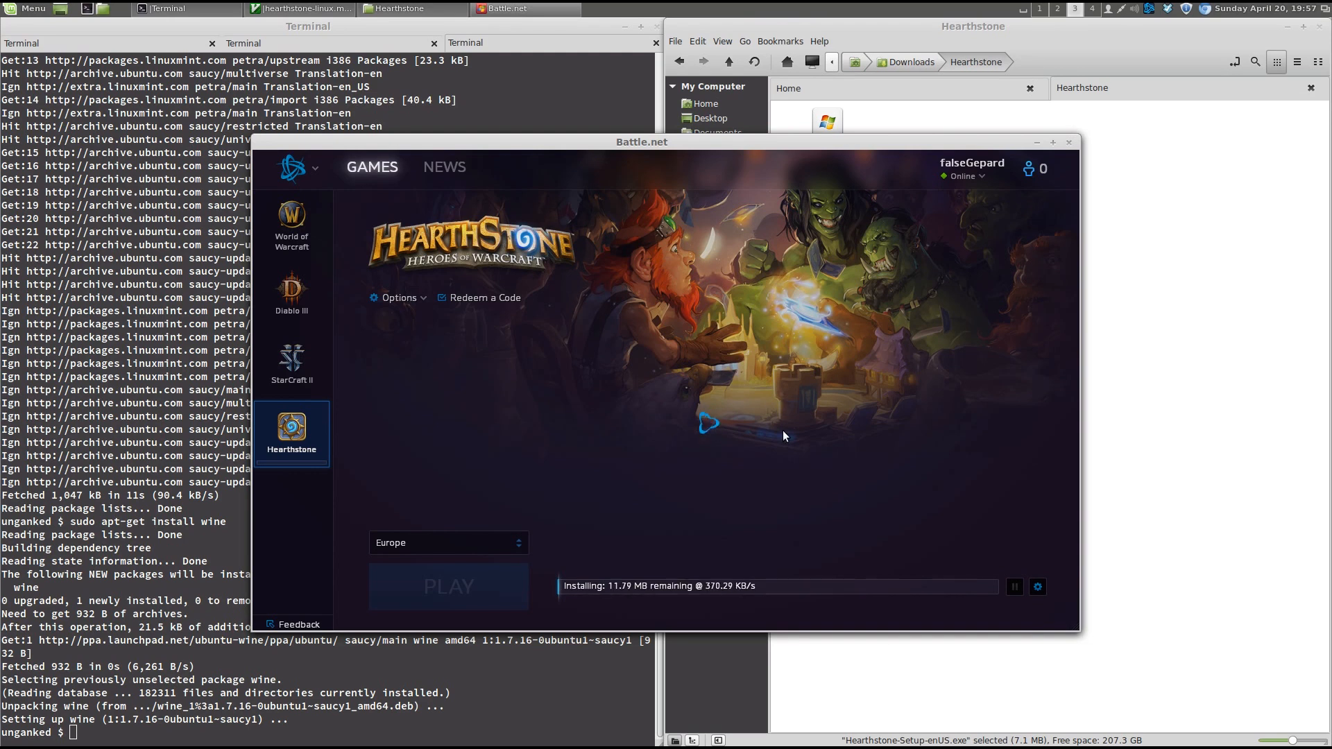
mouse_move(796, 423)
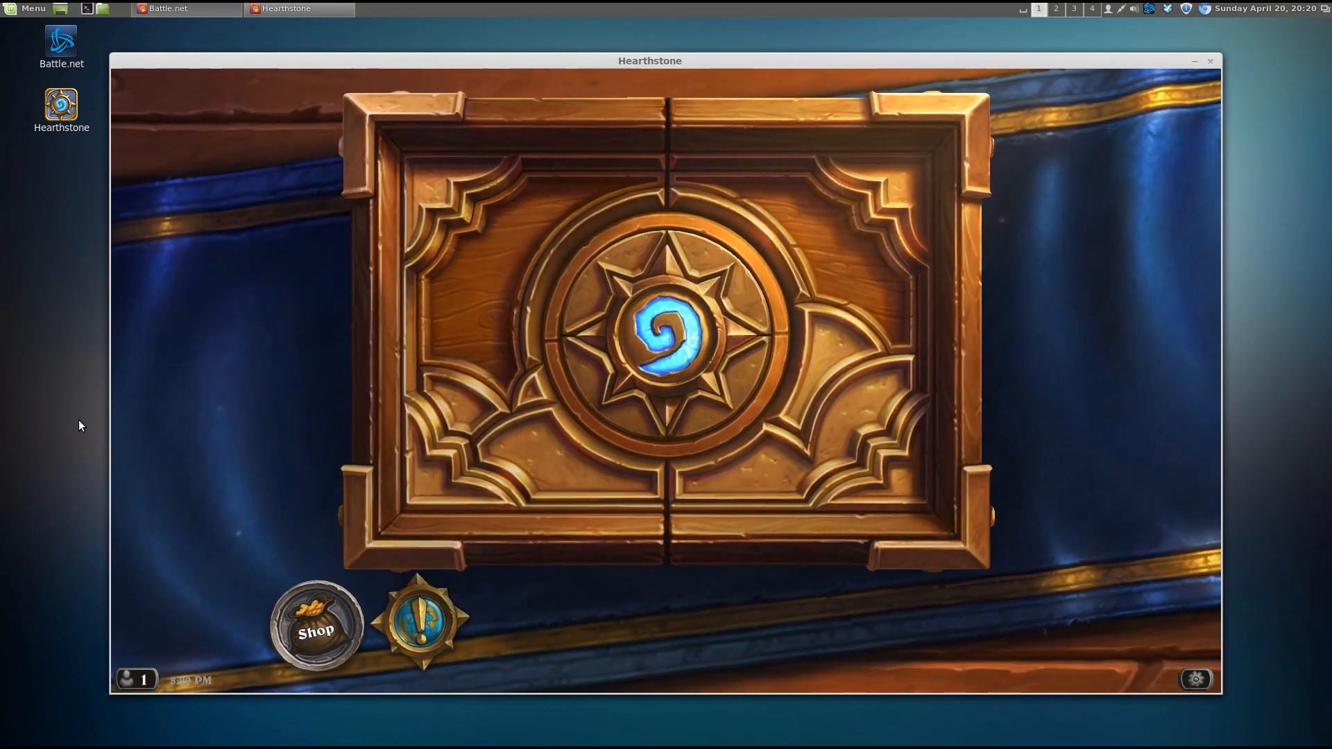
- Open the Hearthstone box to reveal Play, Practice, The Arena, Open Packs and My Collection
click(422, 625)
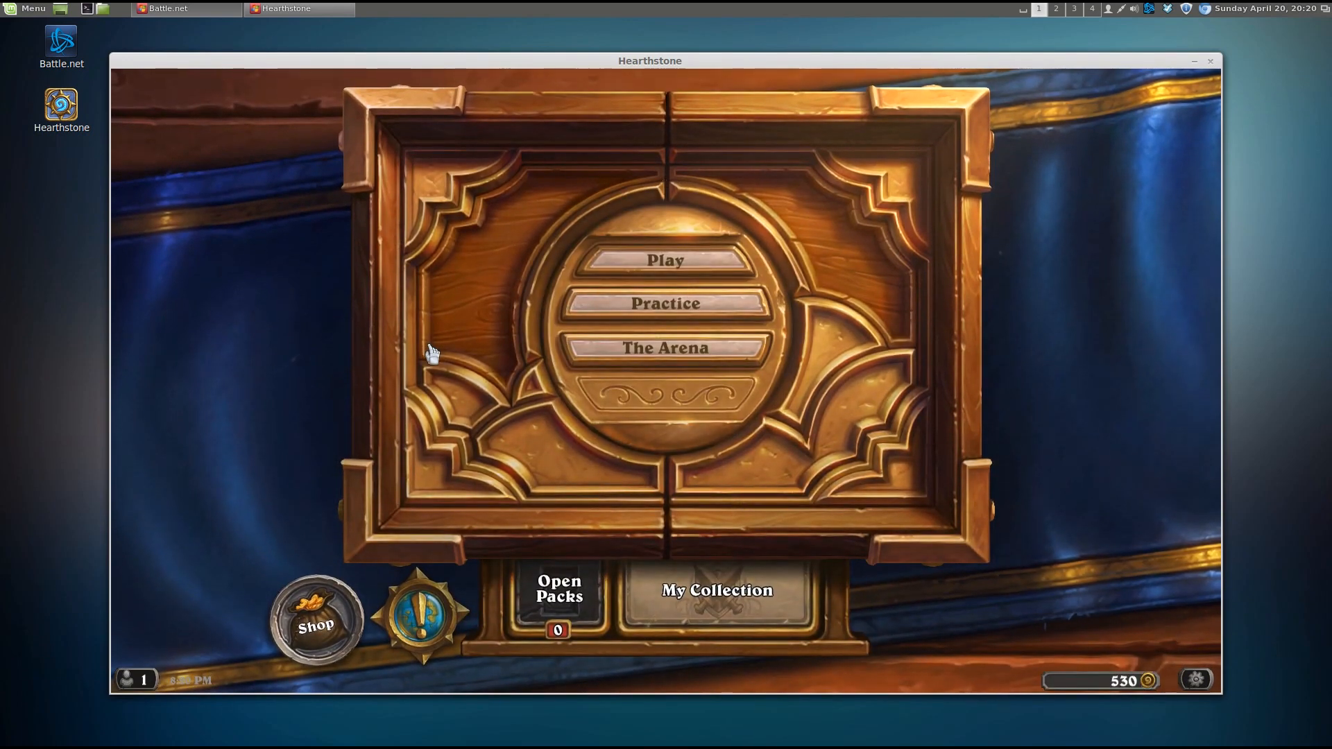
mouse_move(368, 286)
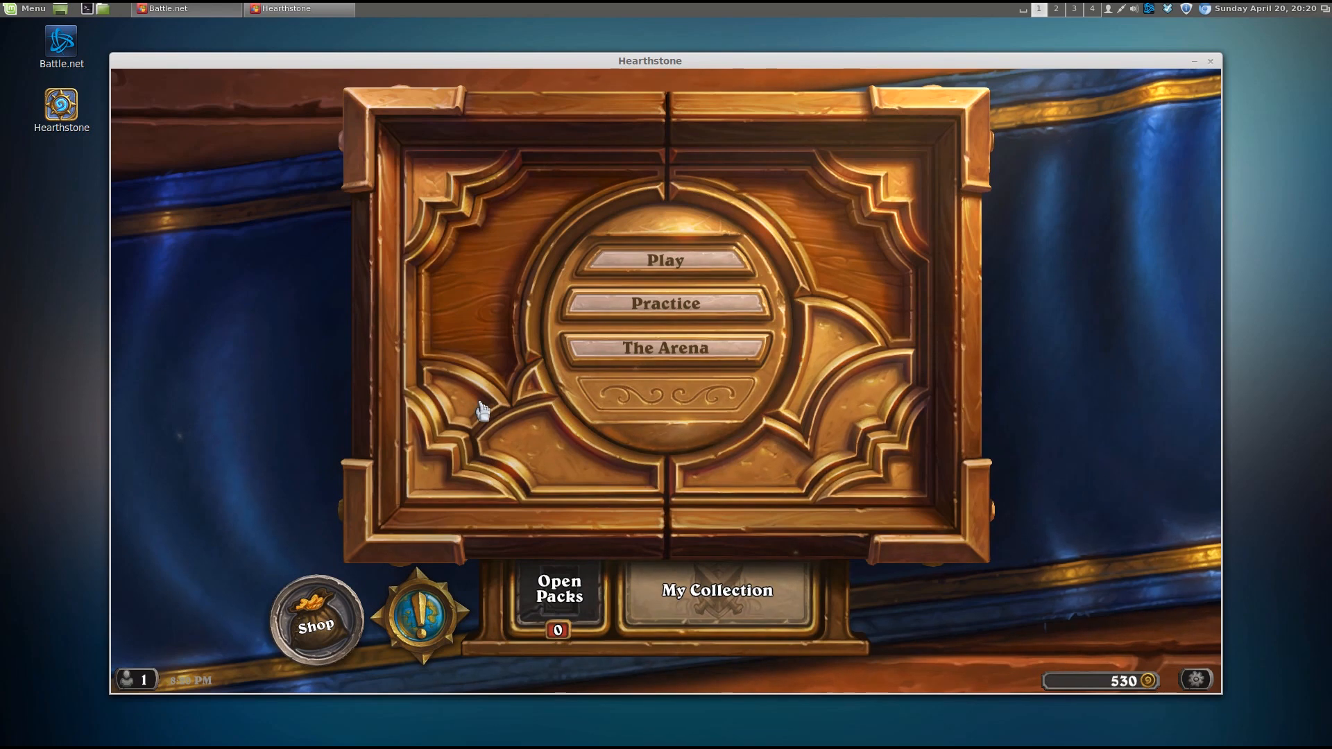
mouse_move(461, 398)
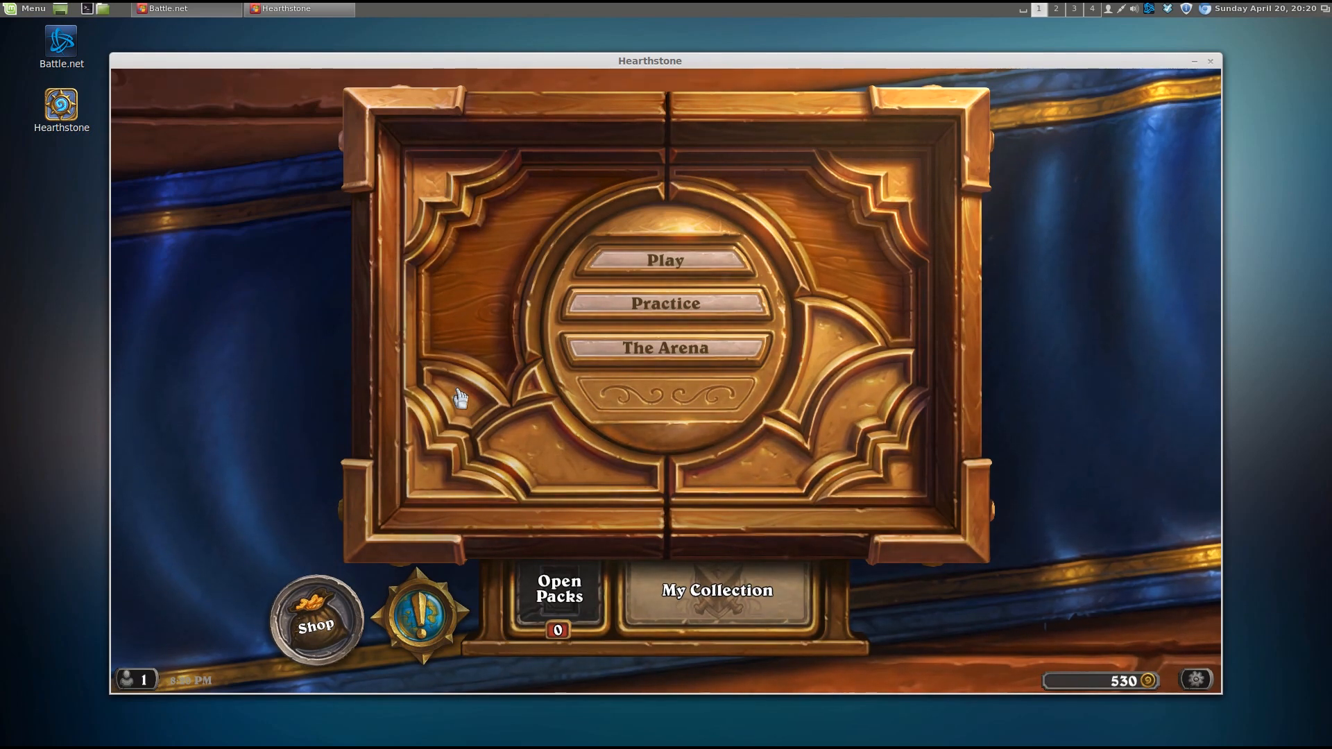
mouse_move(335, 67)
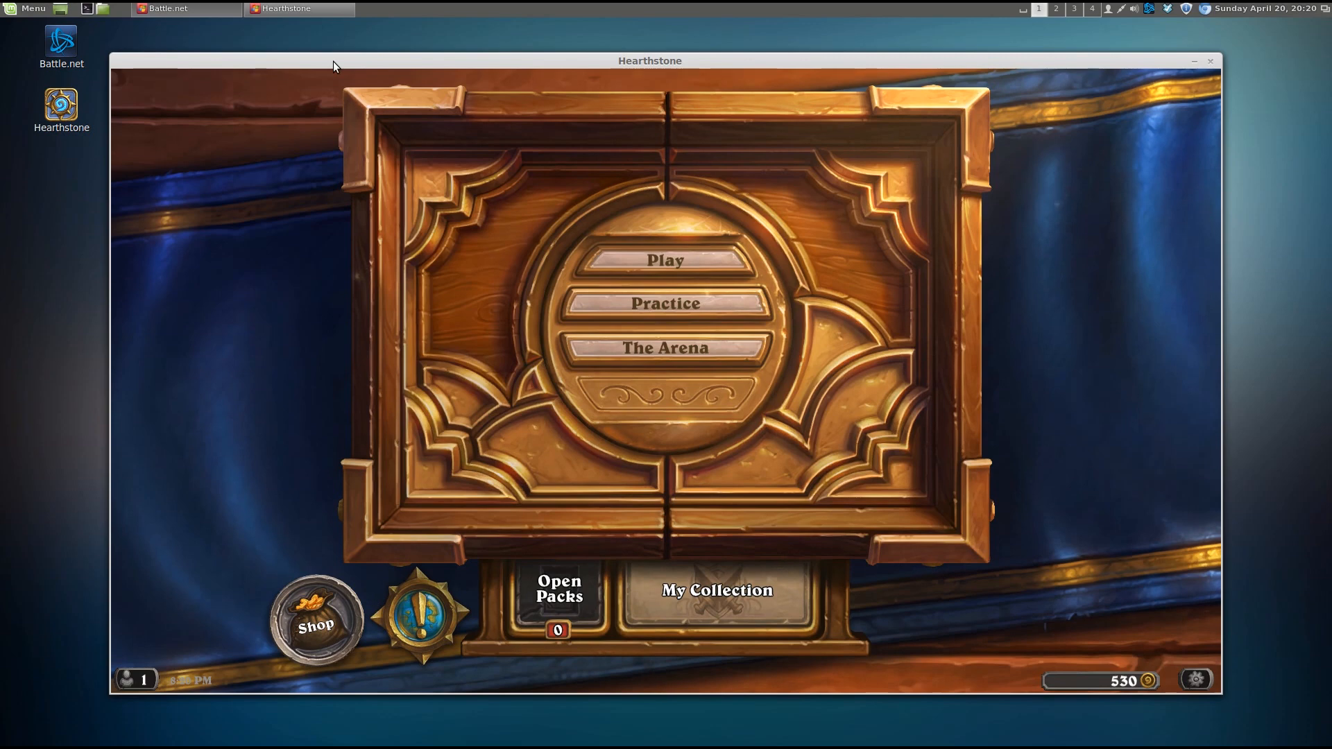